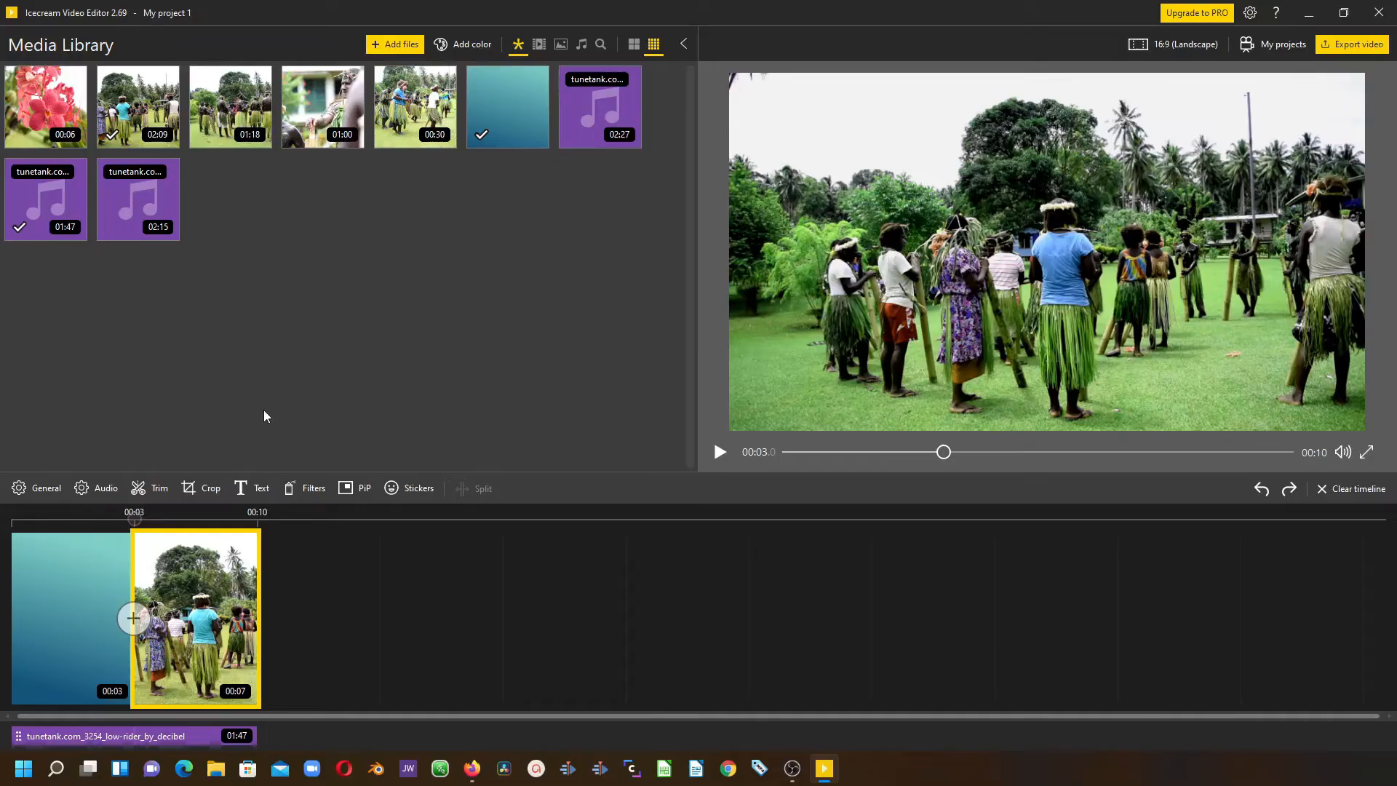
mouse_move(138, 610)
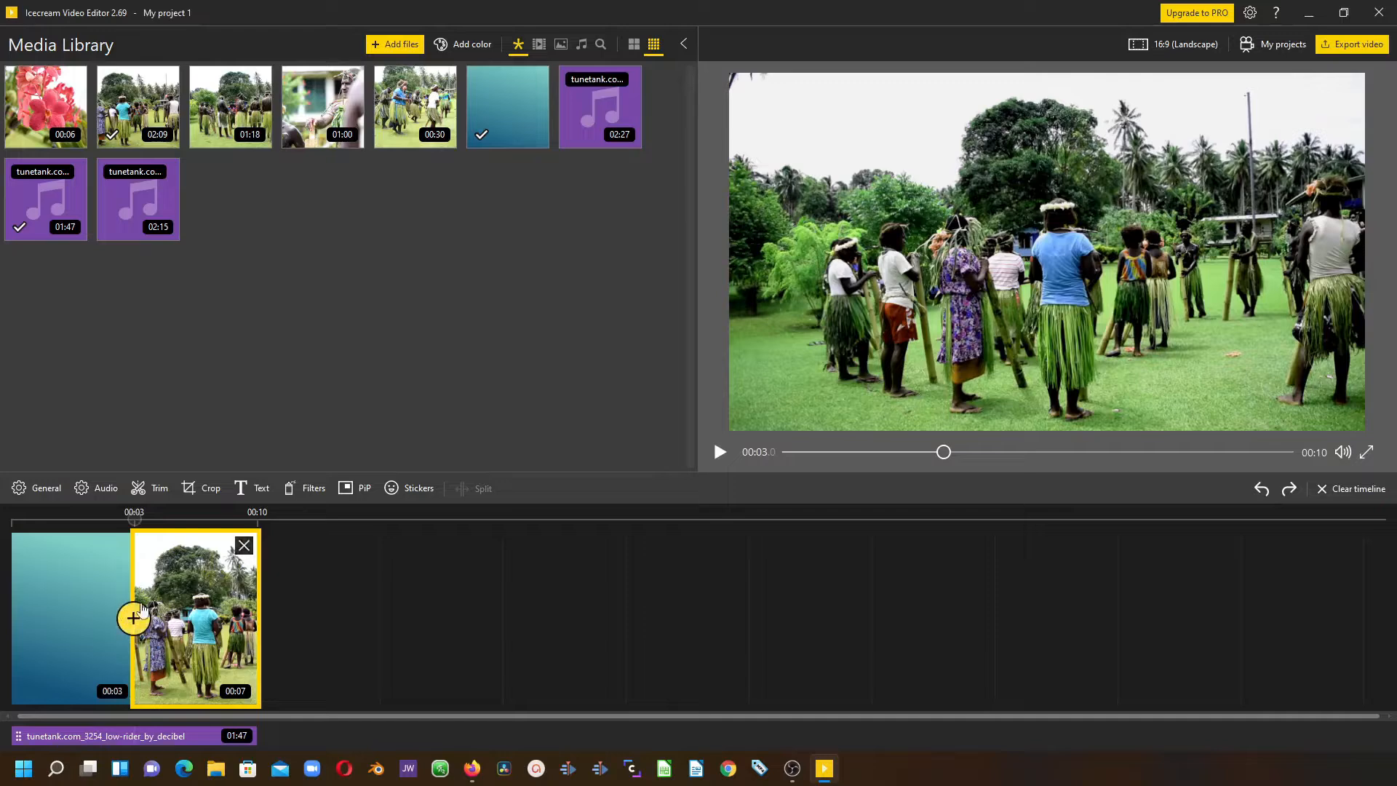
mouse_move(134, 620)
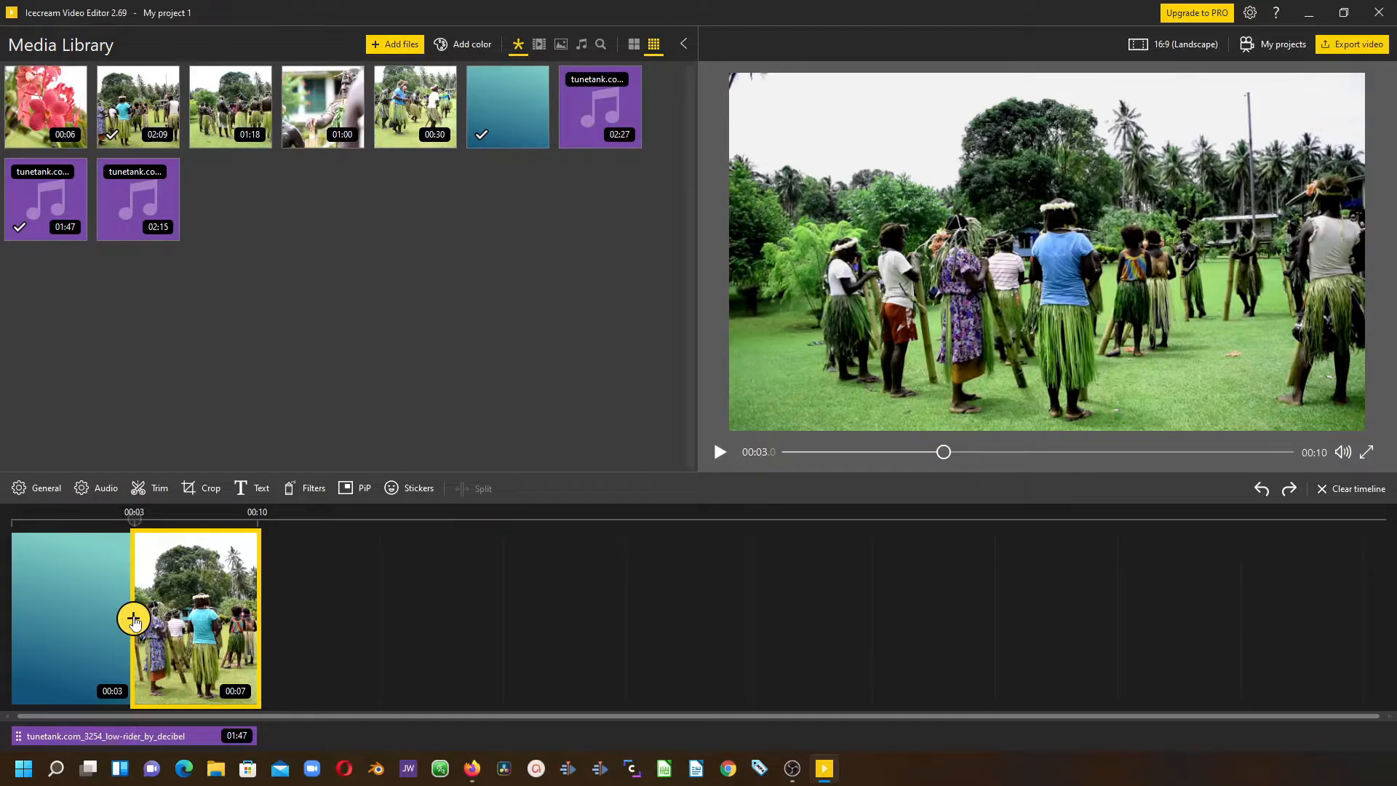
Bring up the transition effects list between the teal color clip and the dancing clip.
click(132, 619)
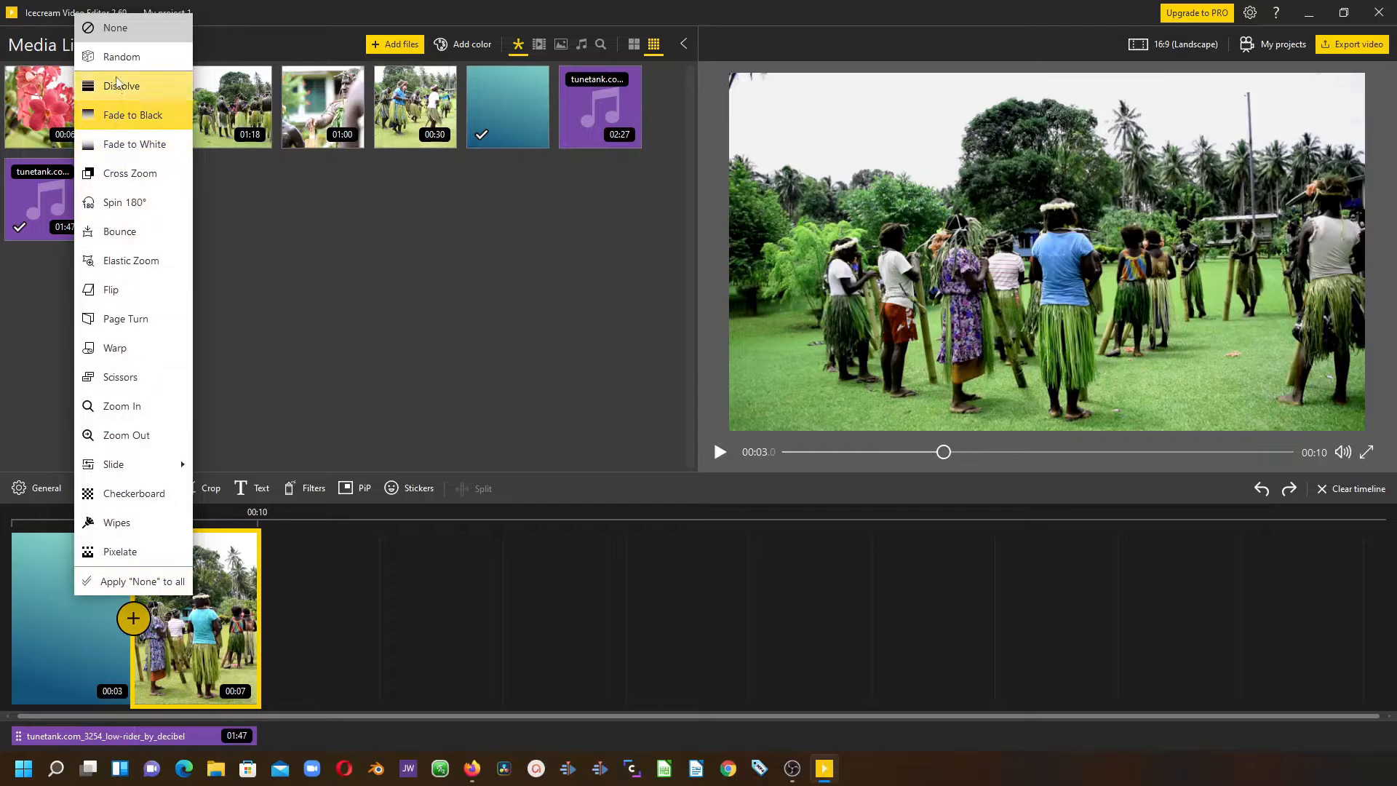
mouse_move(133, 113)
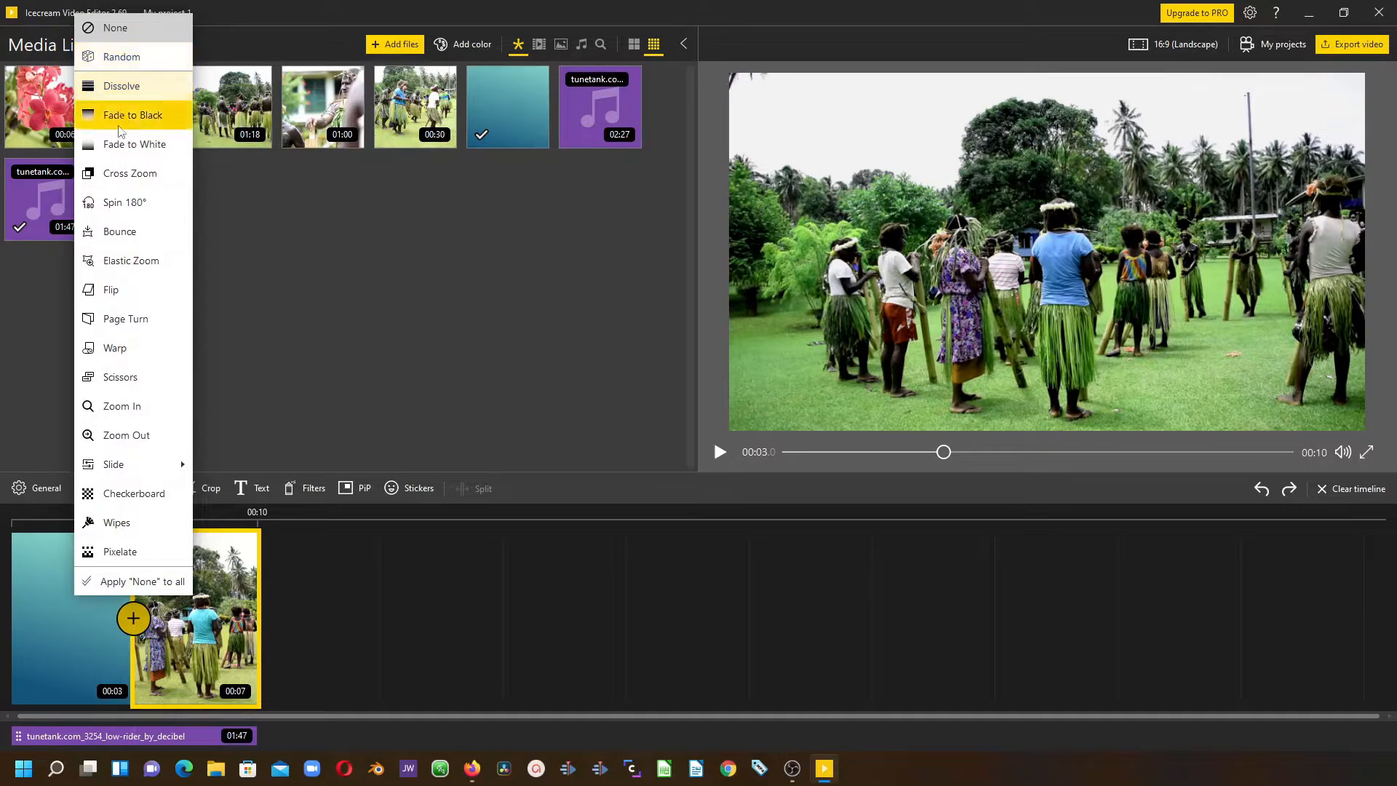
mouse_move(120, 406)
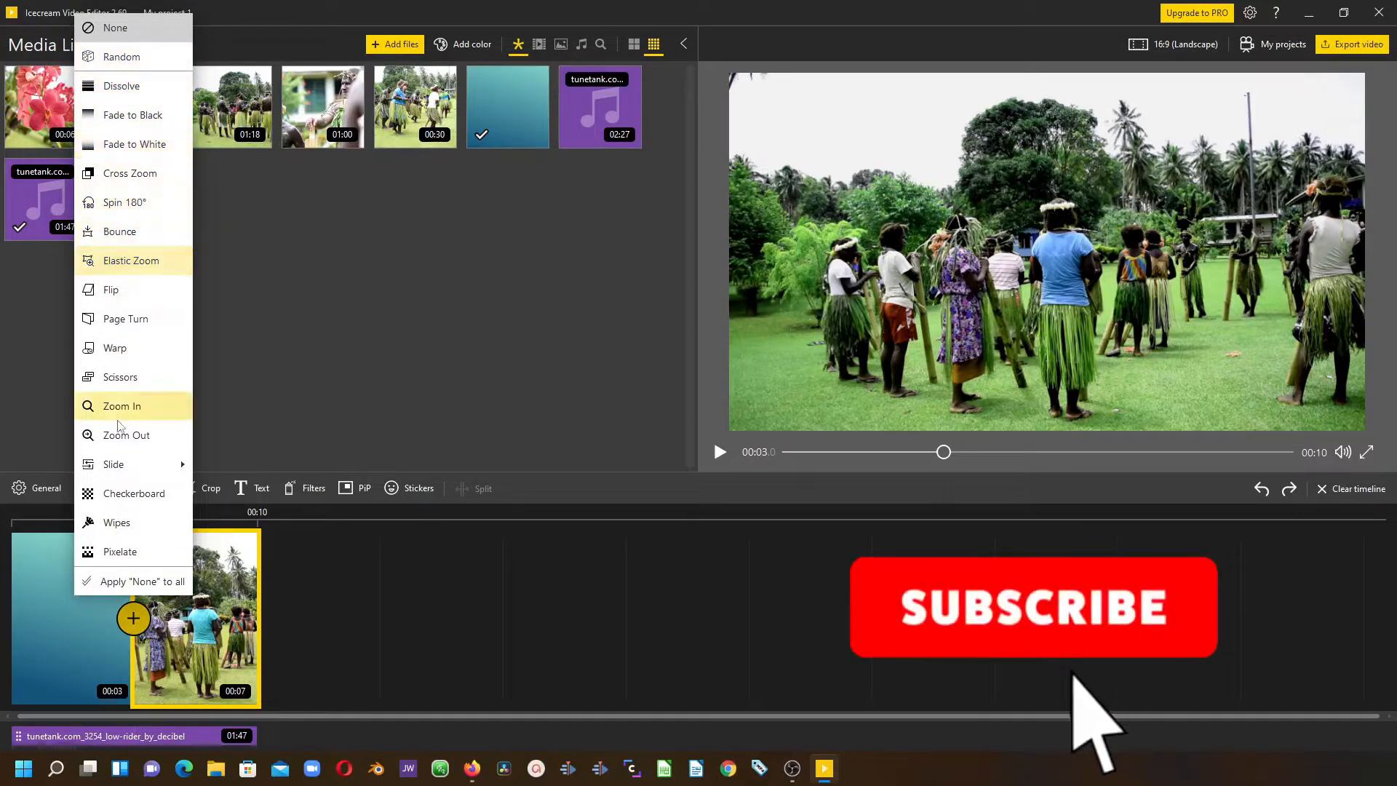
mouse_move(114, 464)
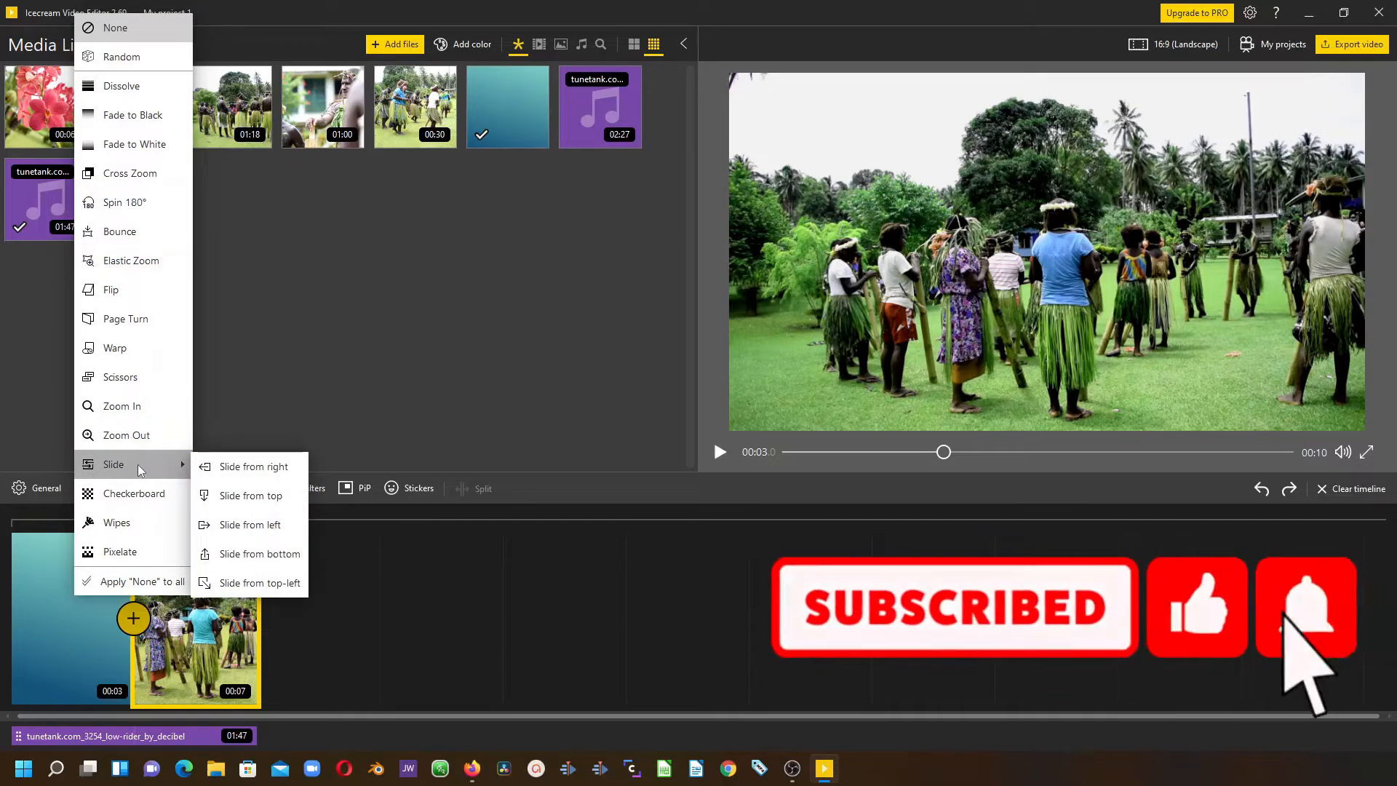
mouse_move(253, 467)
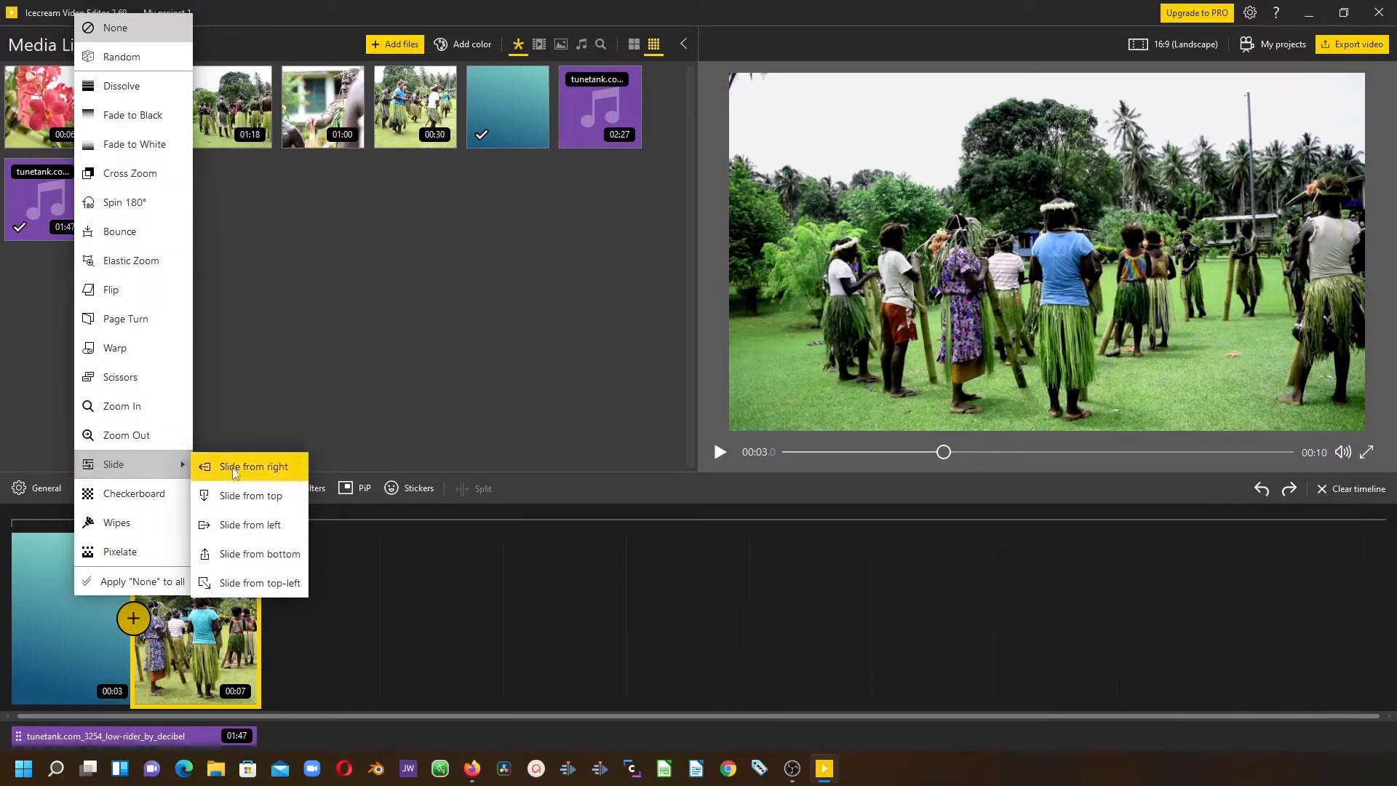
mouse_move(249, 495)
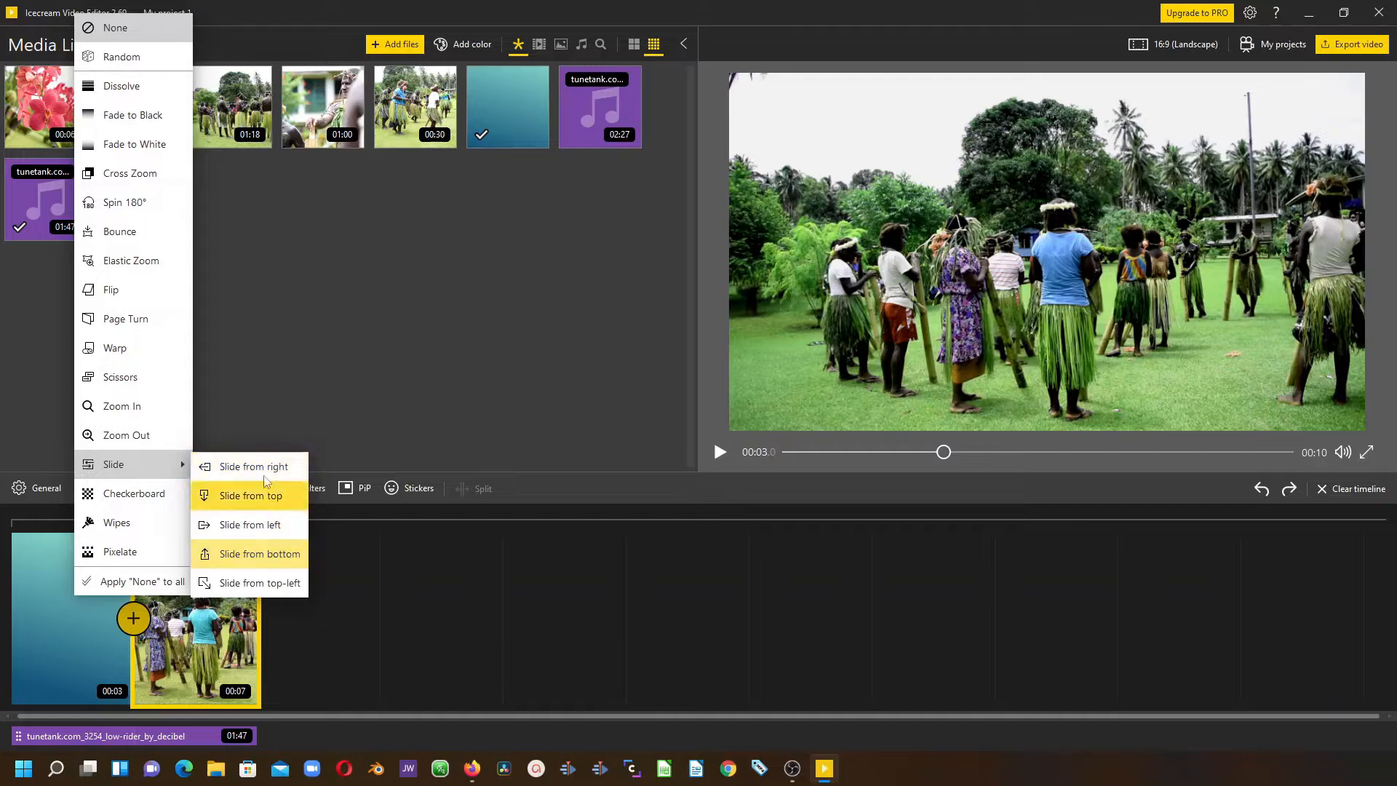
mouse_move(285, 500)
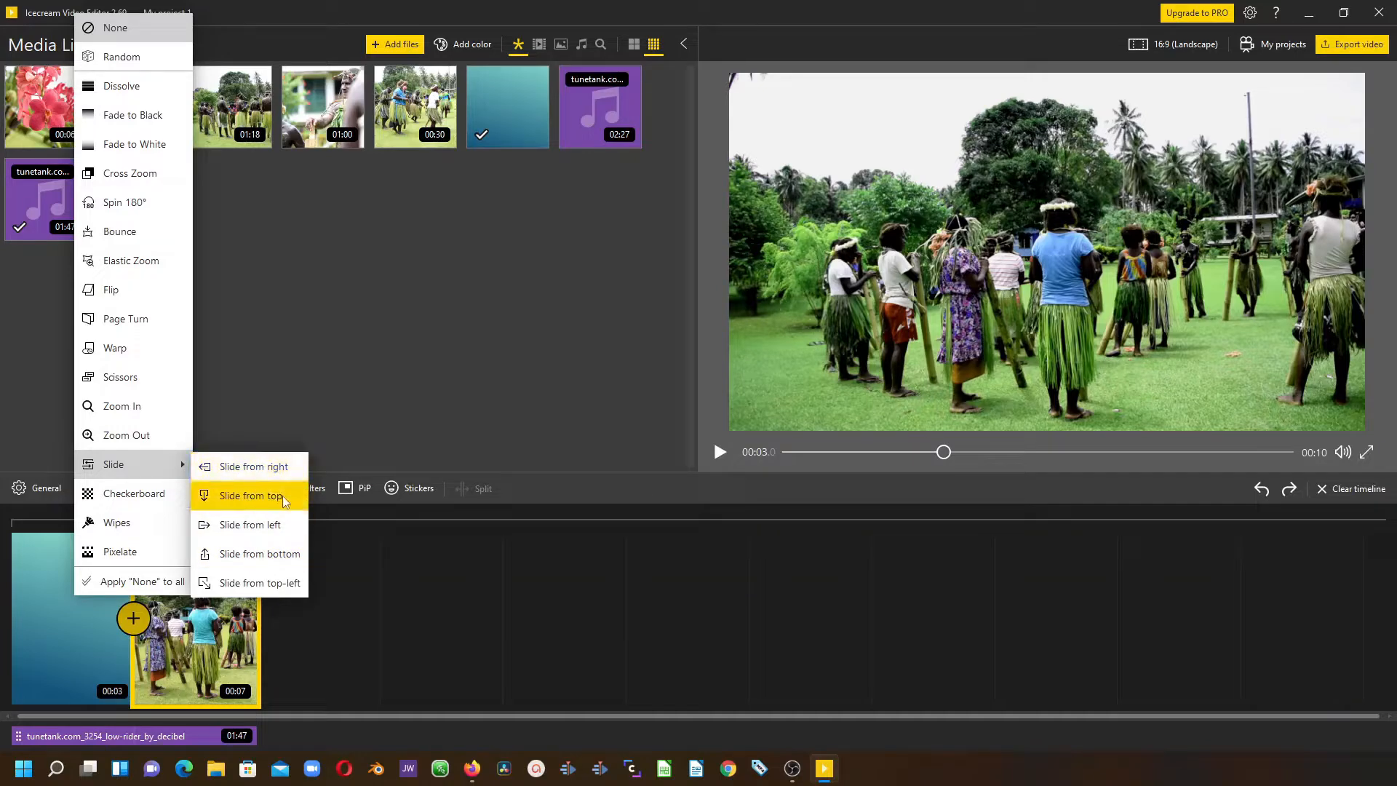
mouse_move(121, 376)
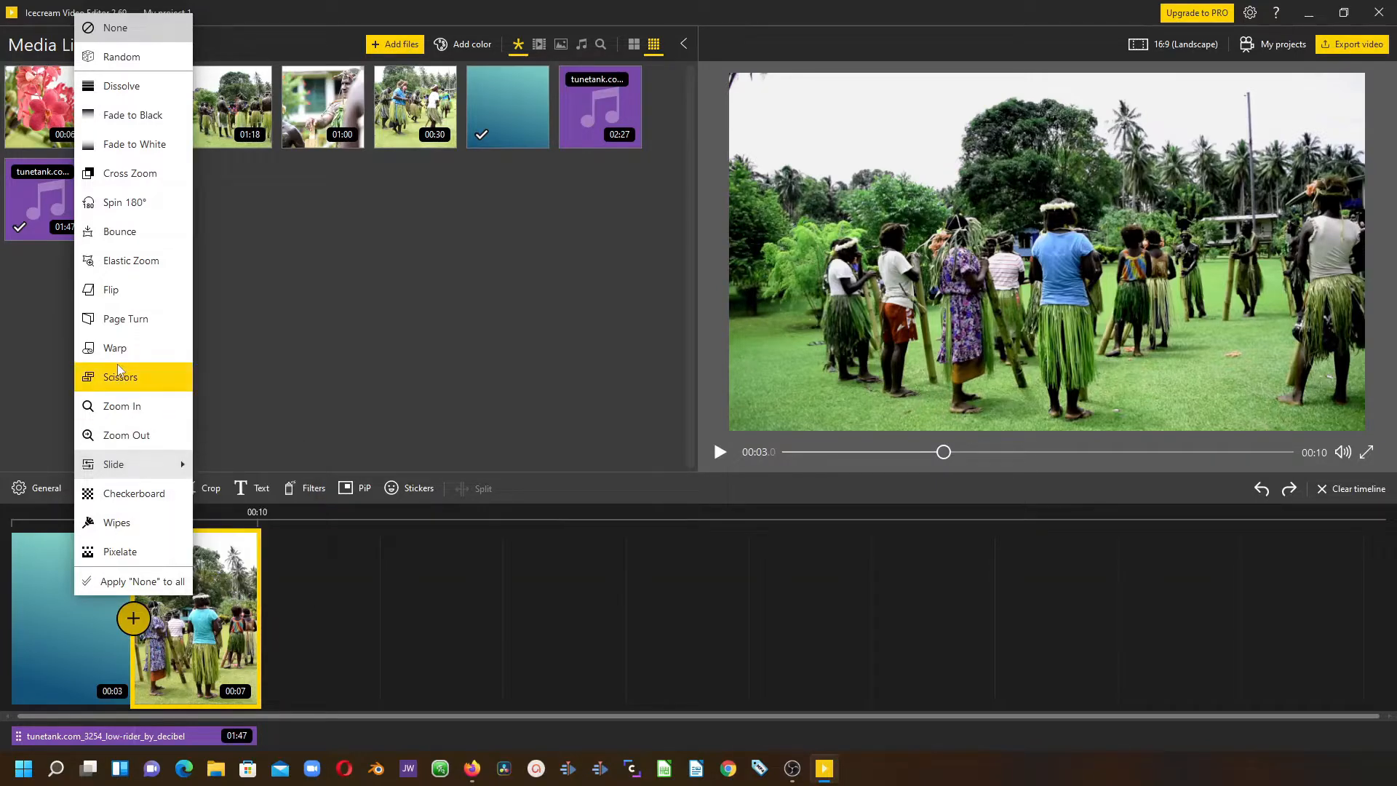
mouse_move(123, 202)
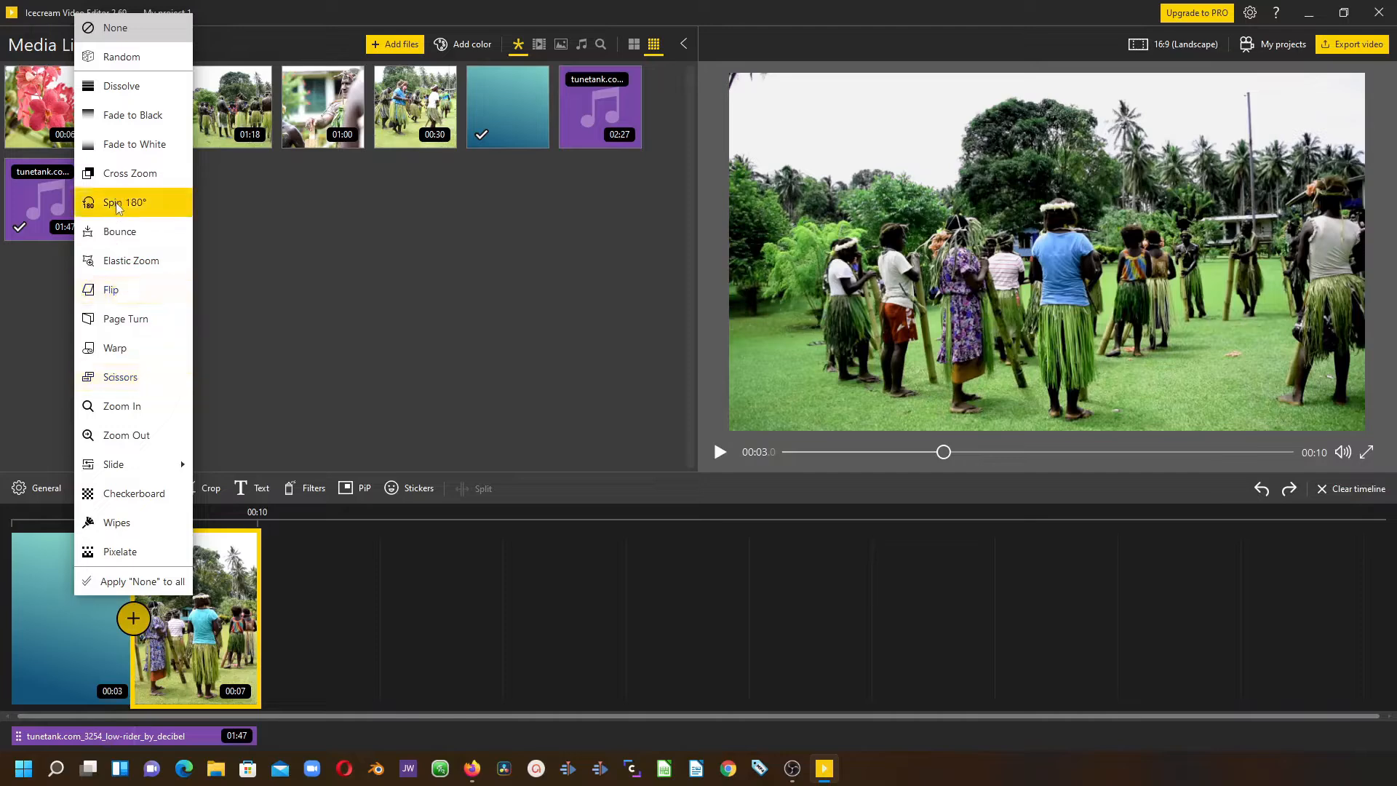
mouse_move(132, 261)
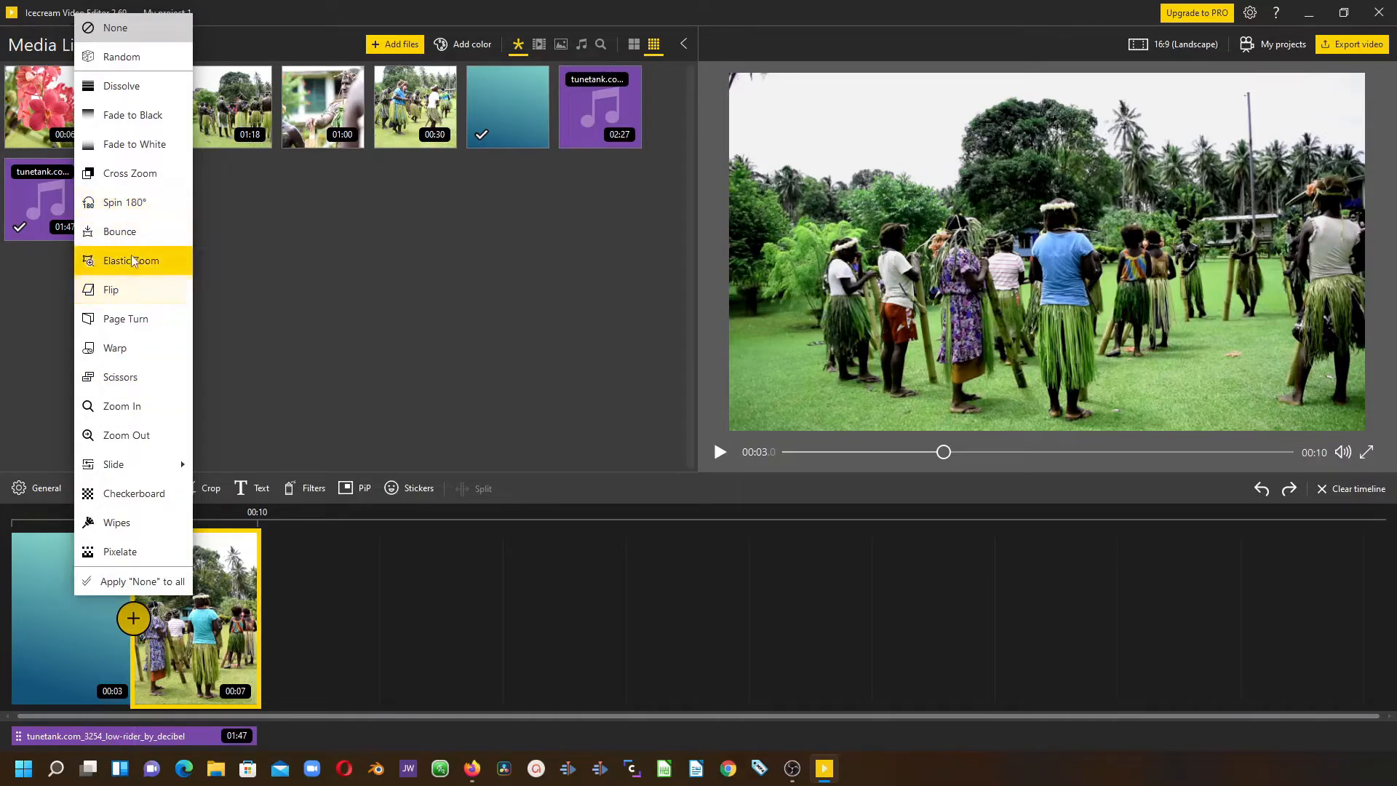
mouse_move(114, 348)
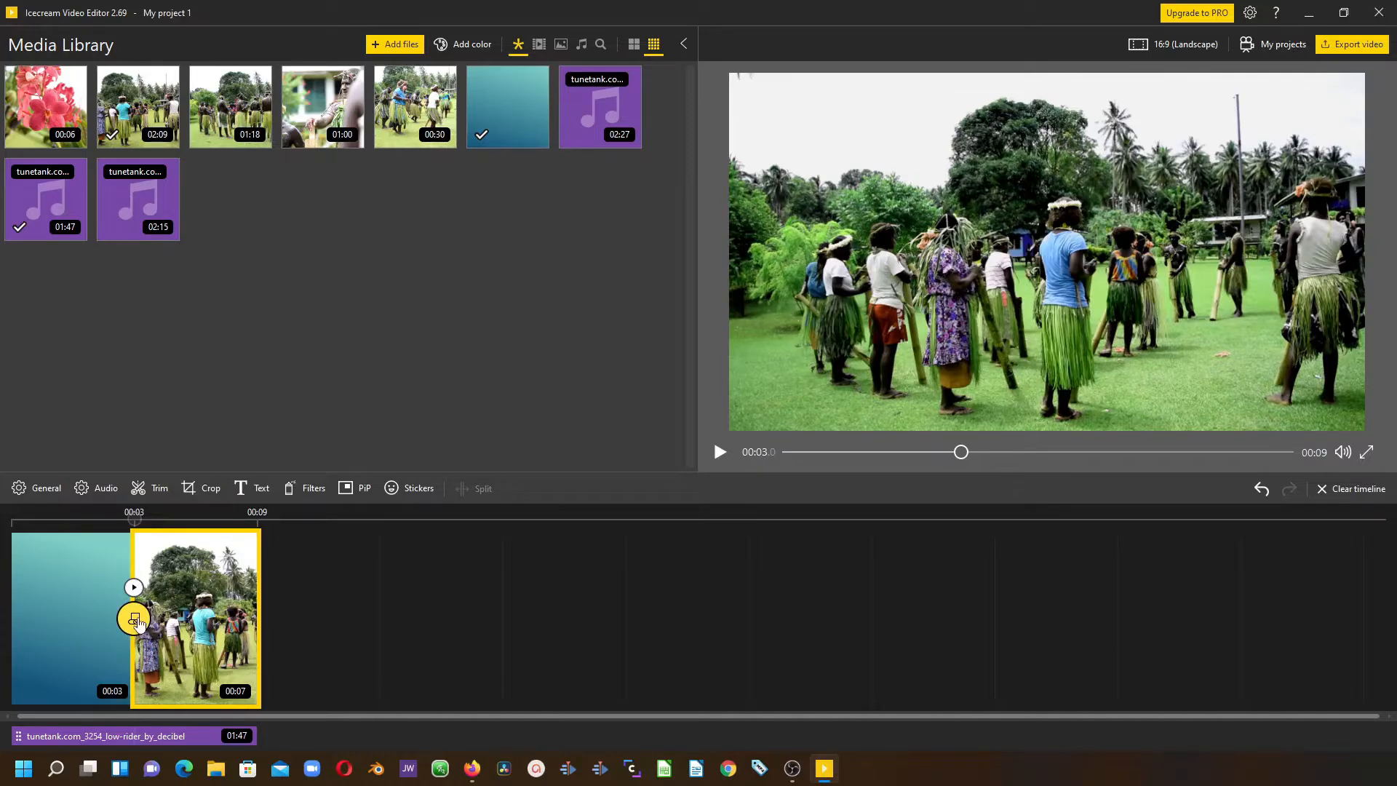
mouse_move(198, 620)
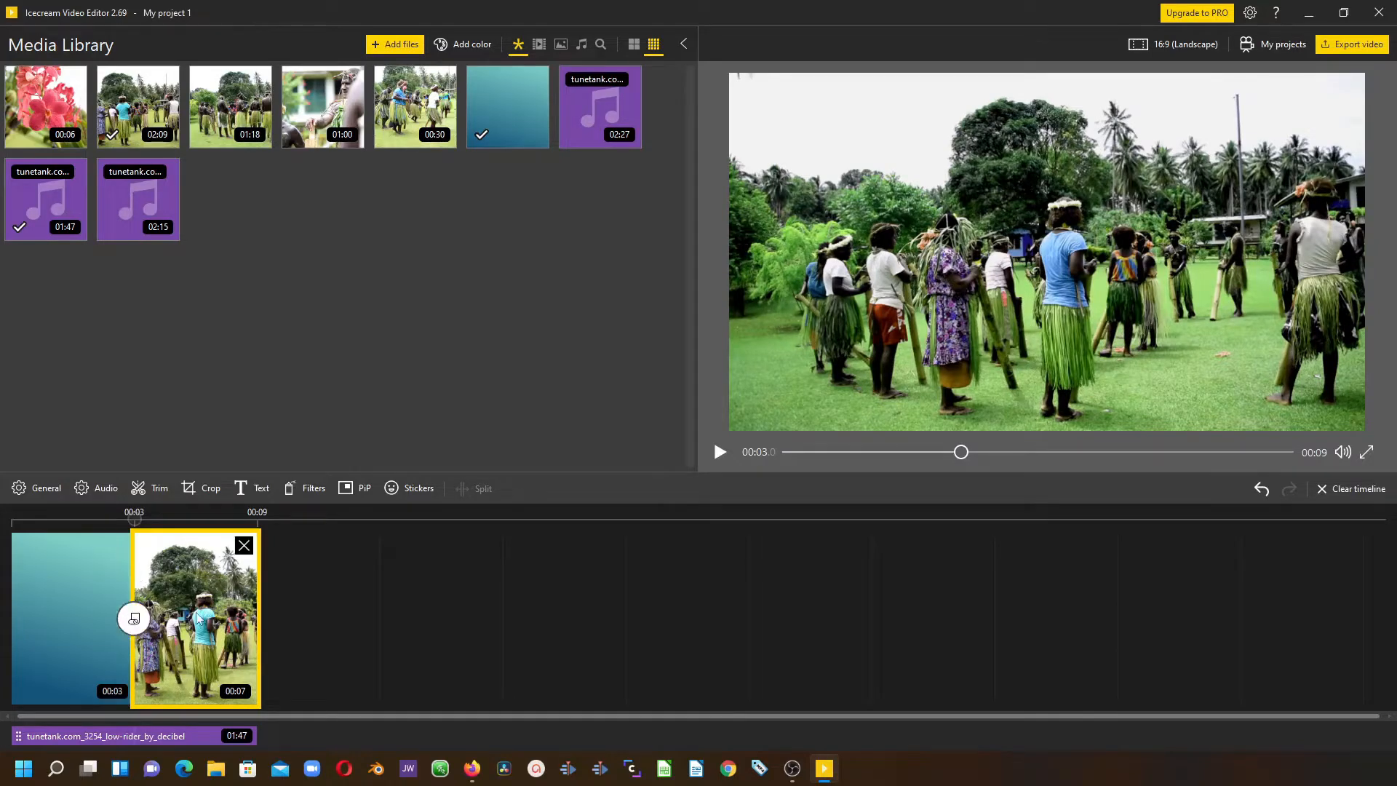
mouse_move(194, 610)
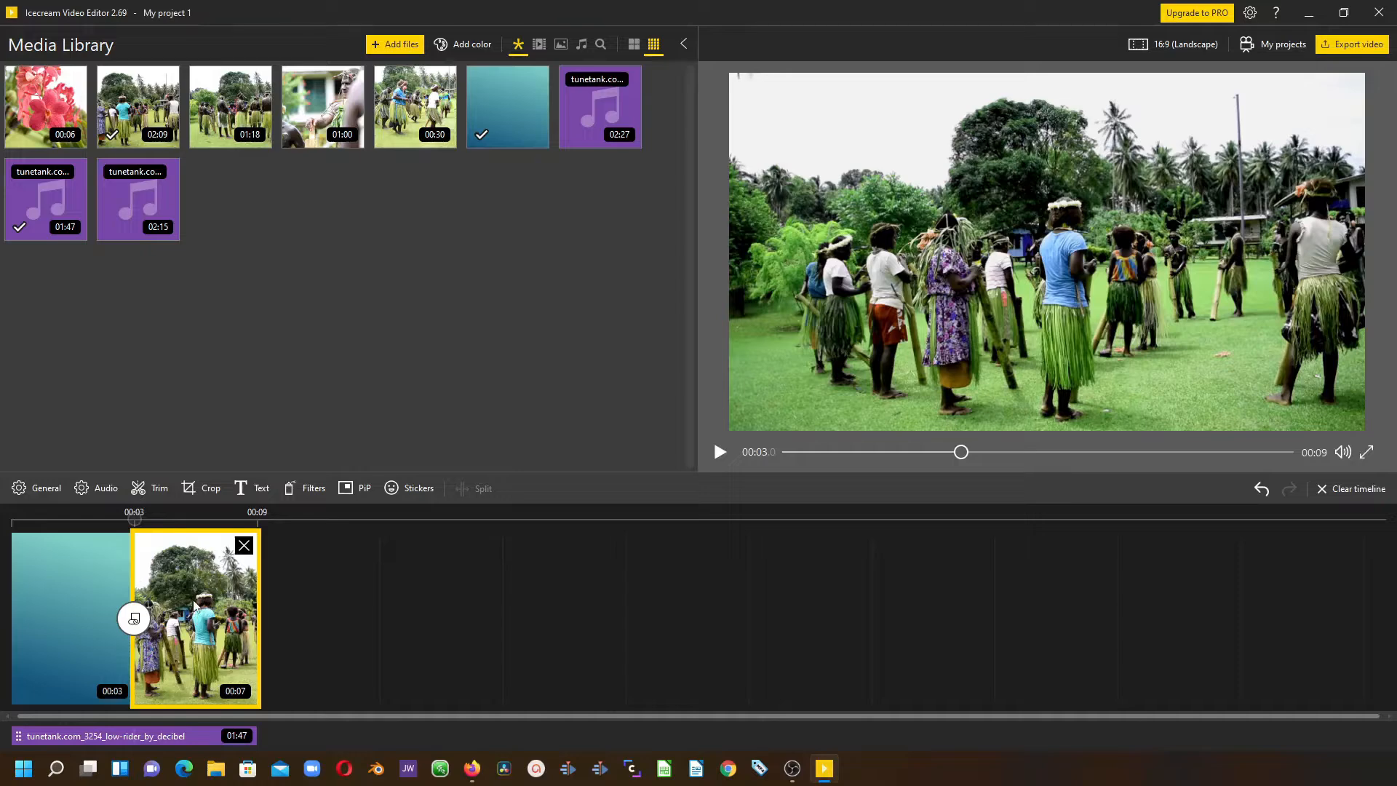
click(252, 487)
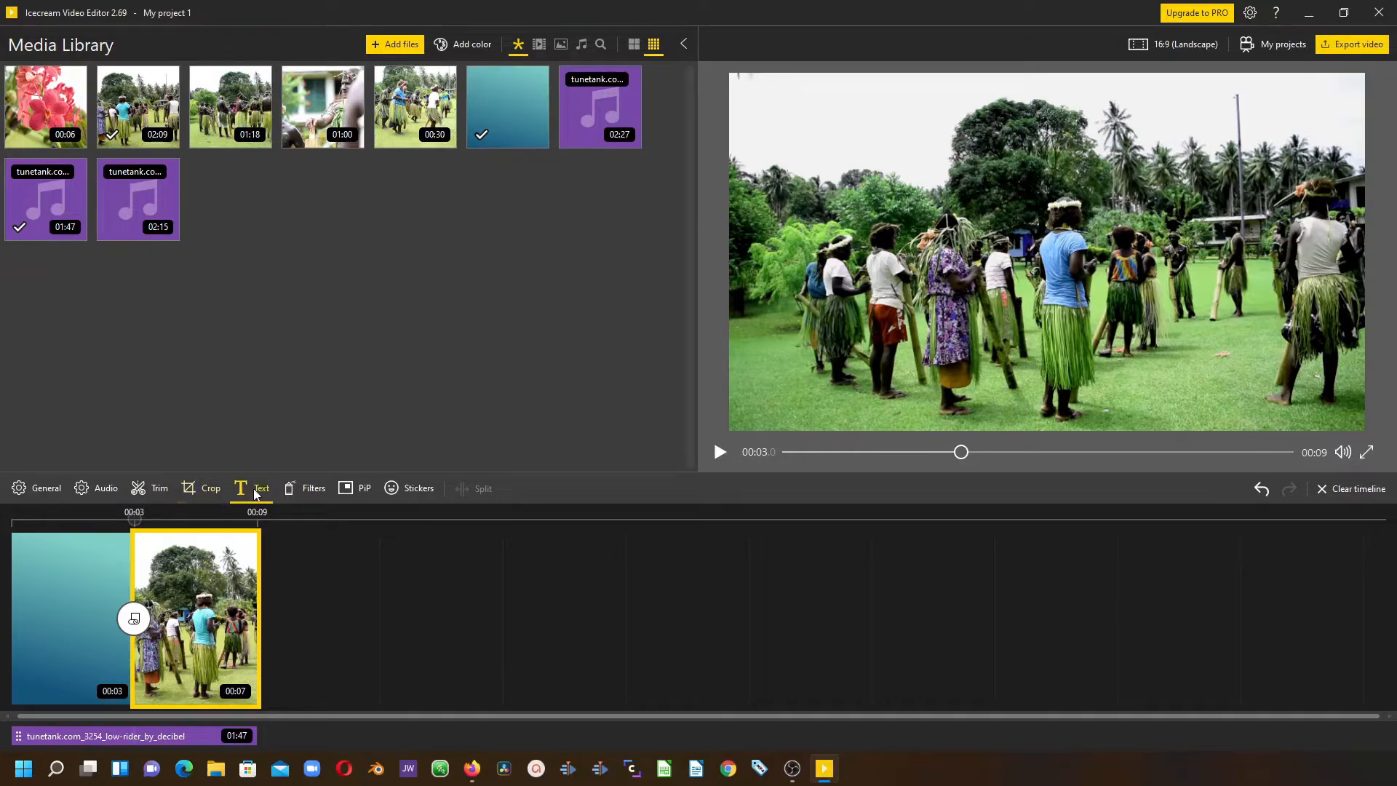
Start a text overlay on the dancing clip and pick the Wild style preset.
click(261, 487)
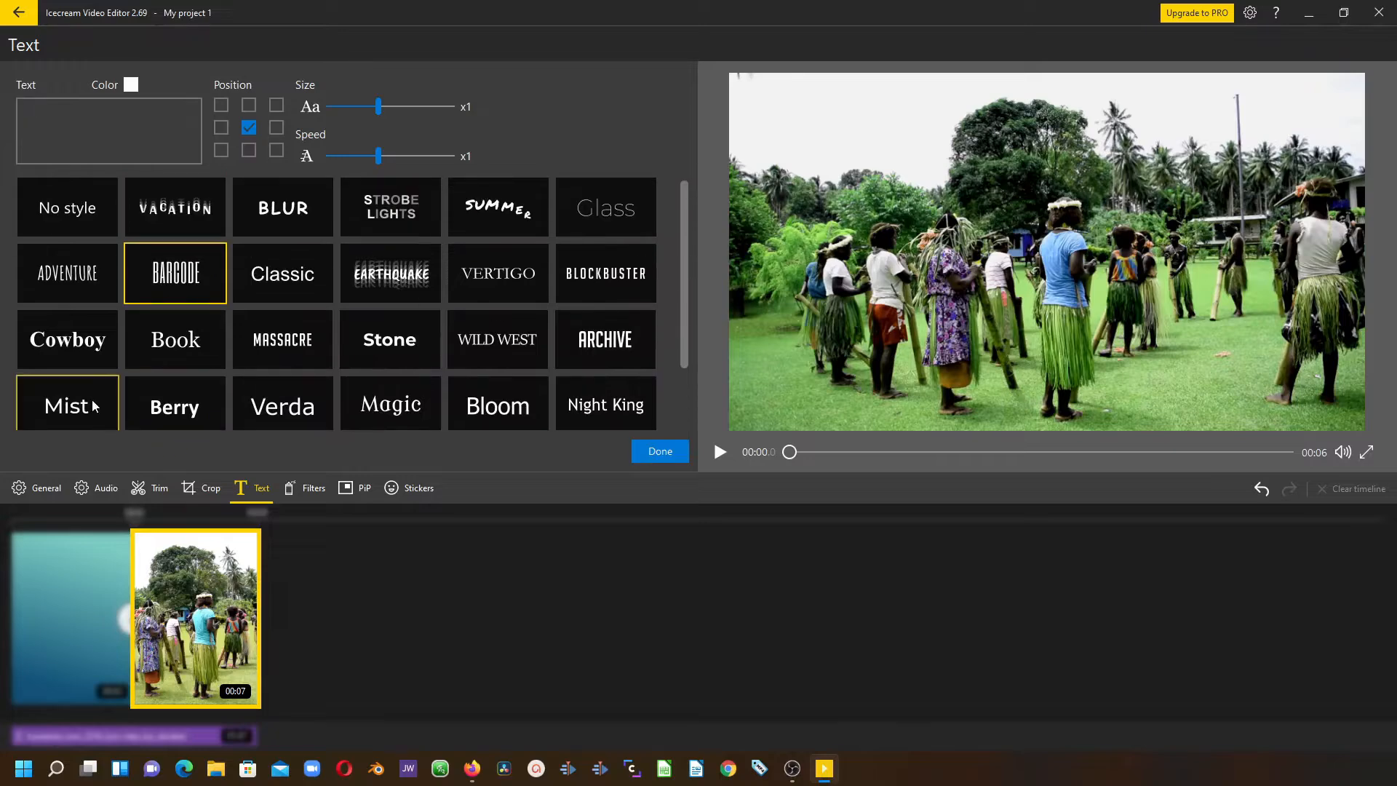
scroll(down, 3)
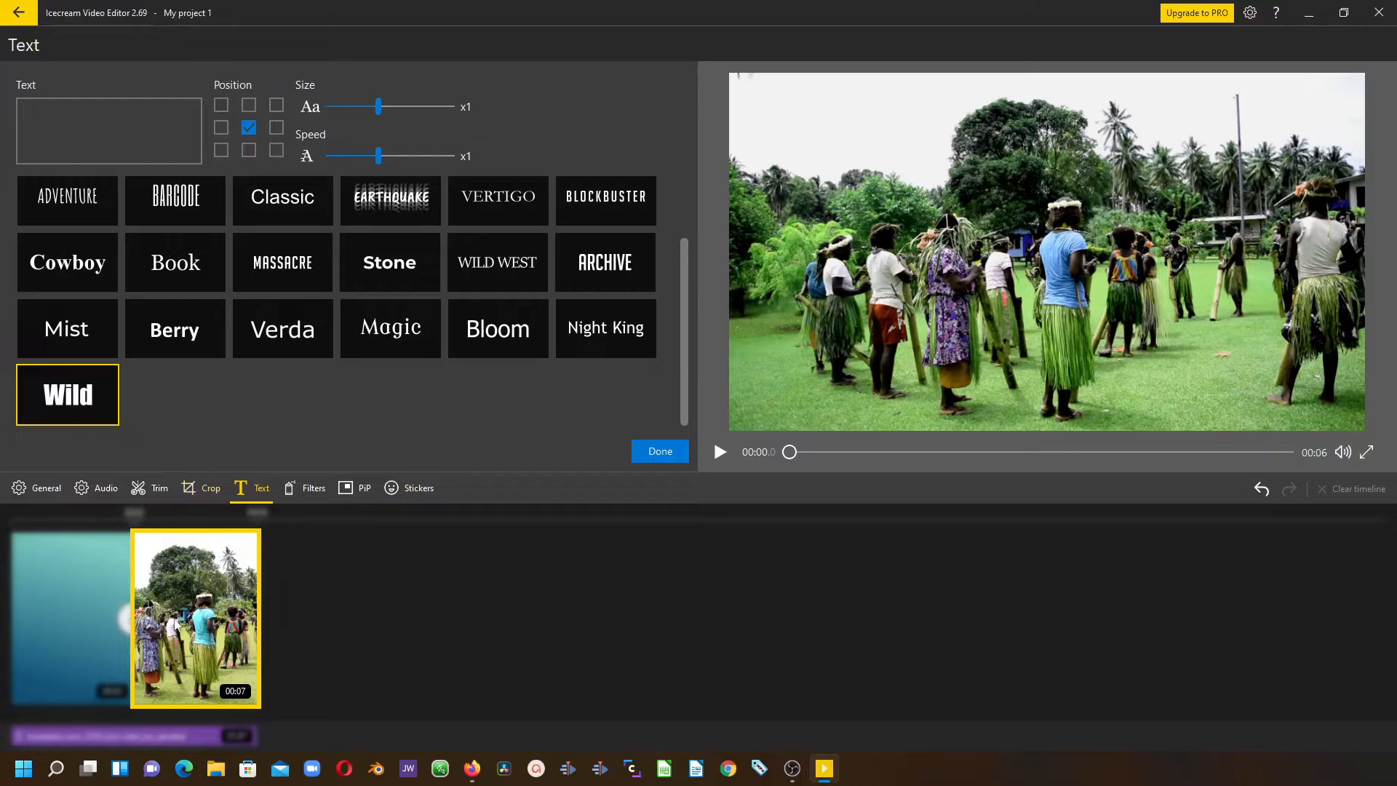
click(109, 129)
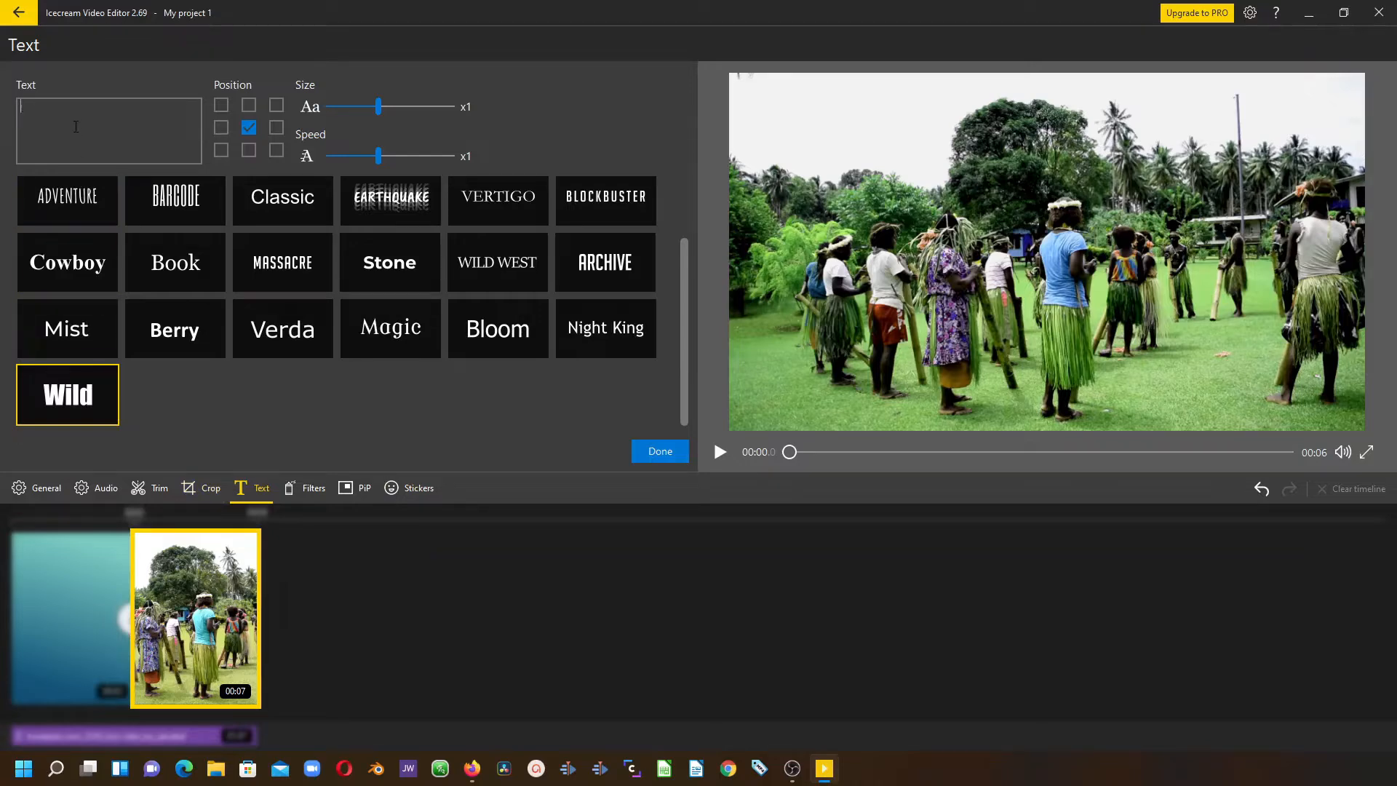
text(DANCING)
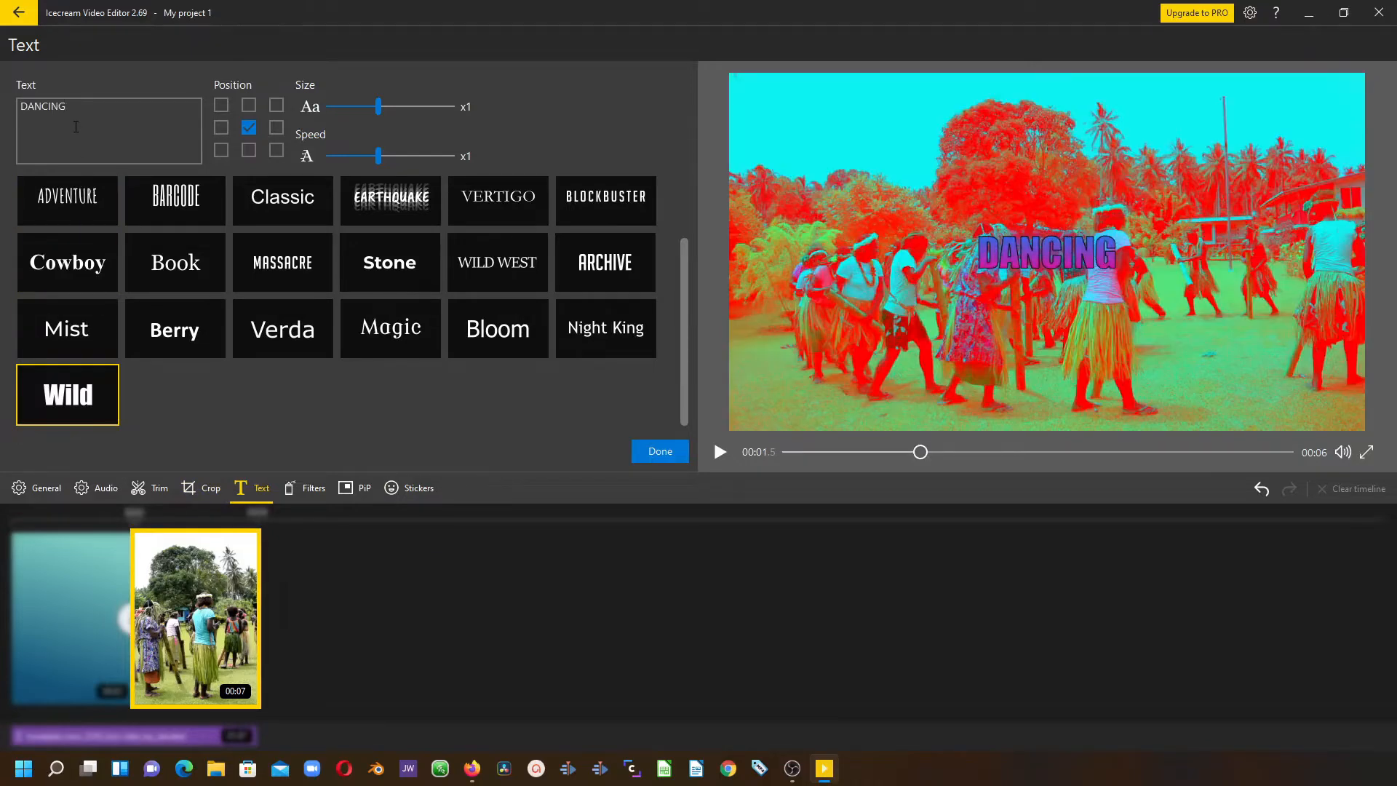
mouse_move(952, 227)
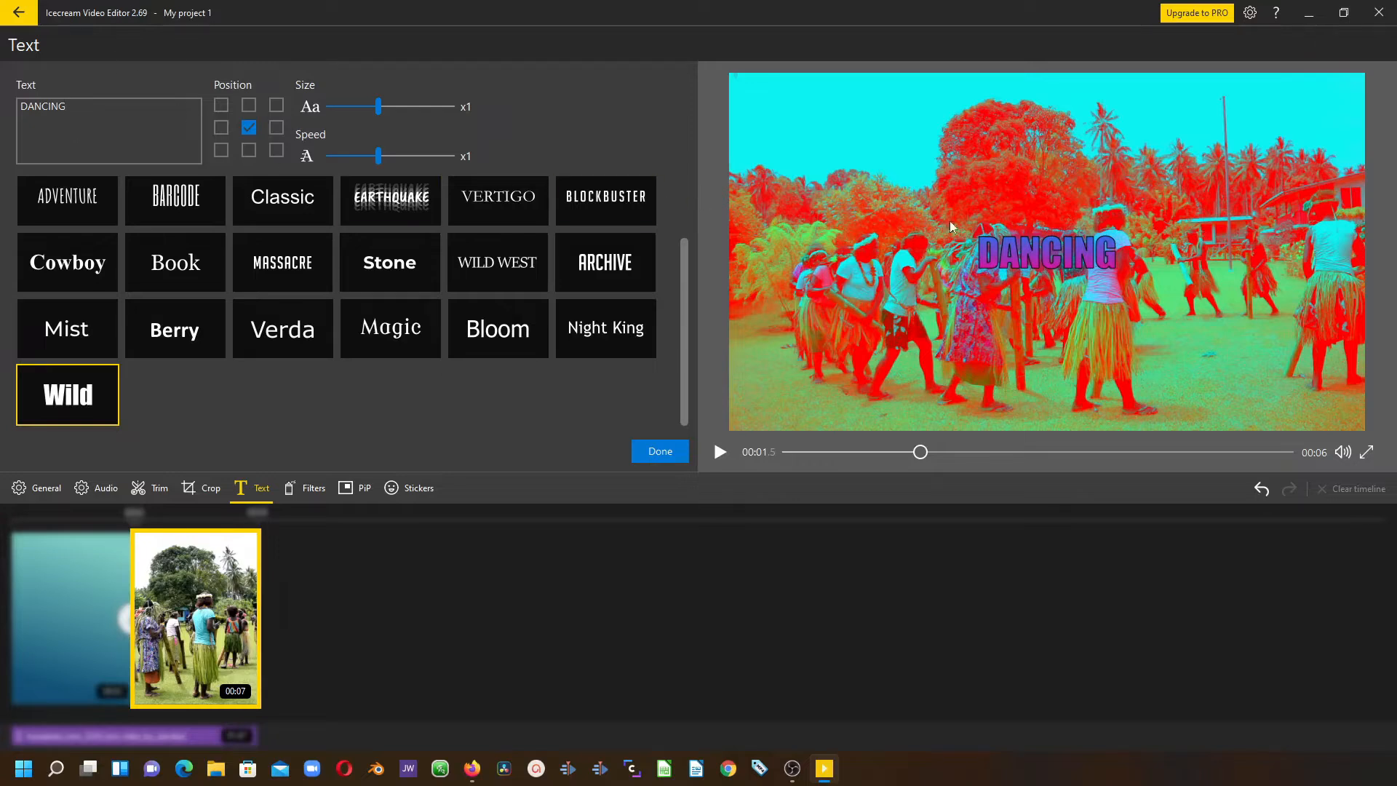
mouse_move(1078, 167)
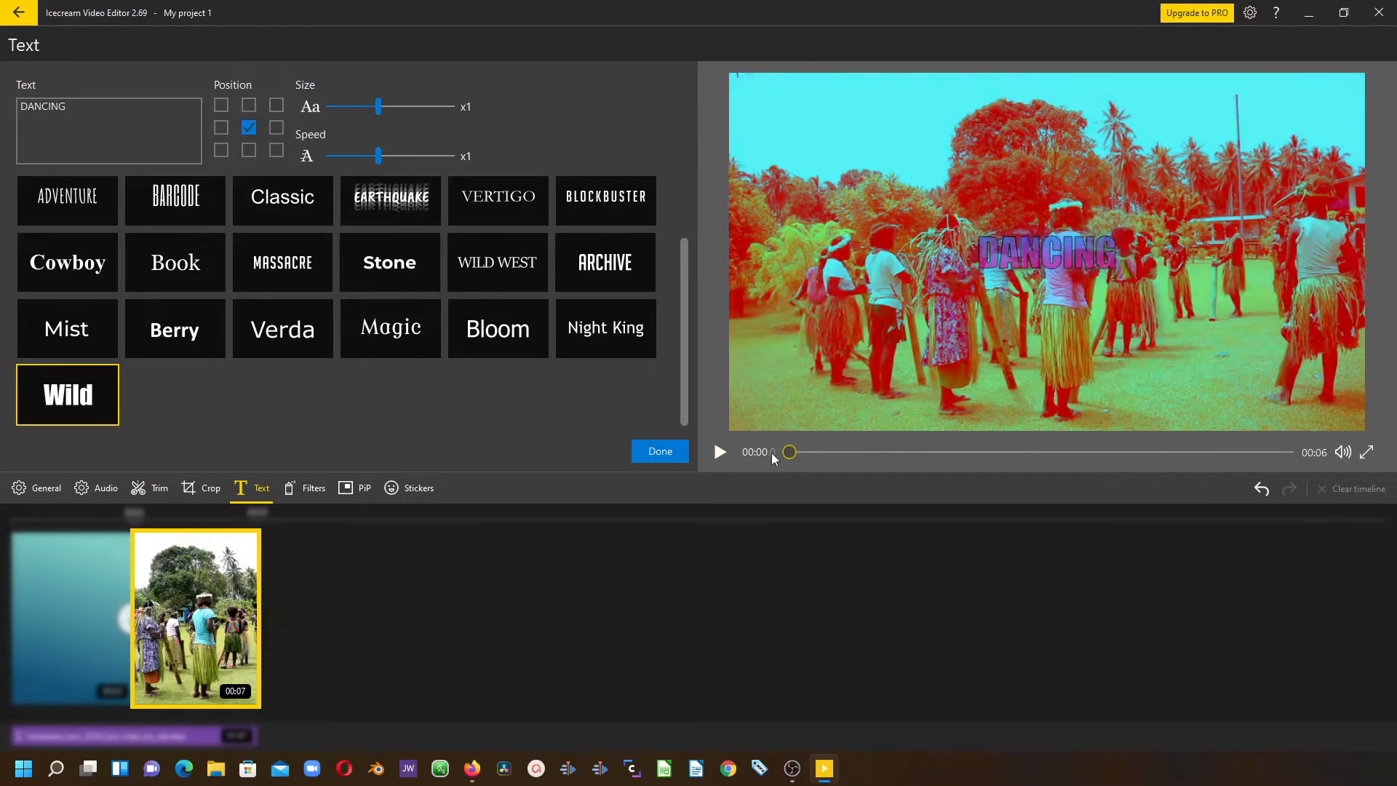
click(719, 452)
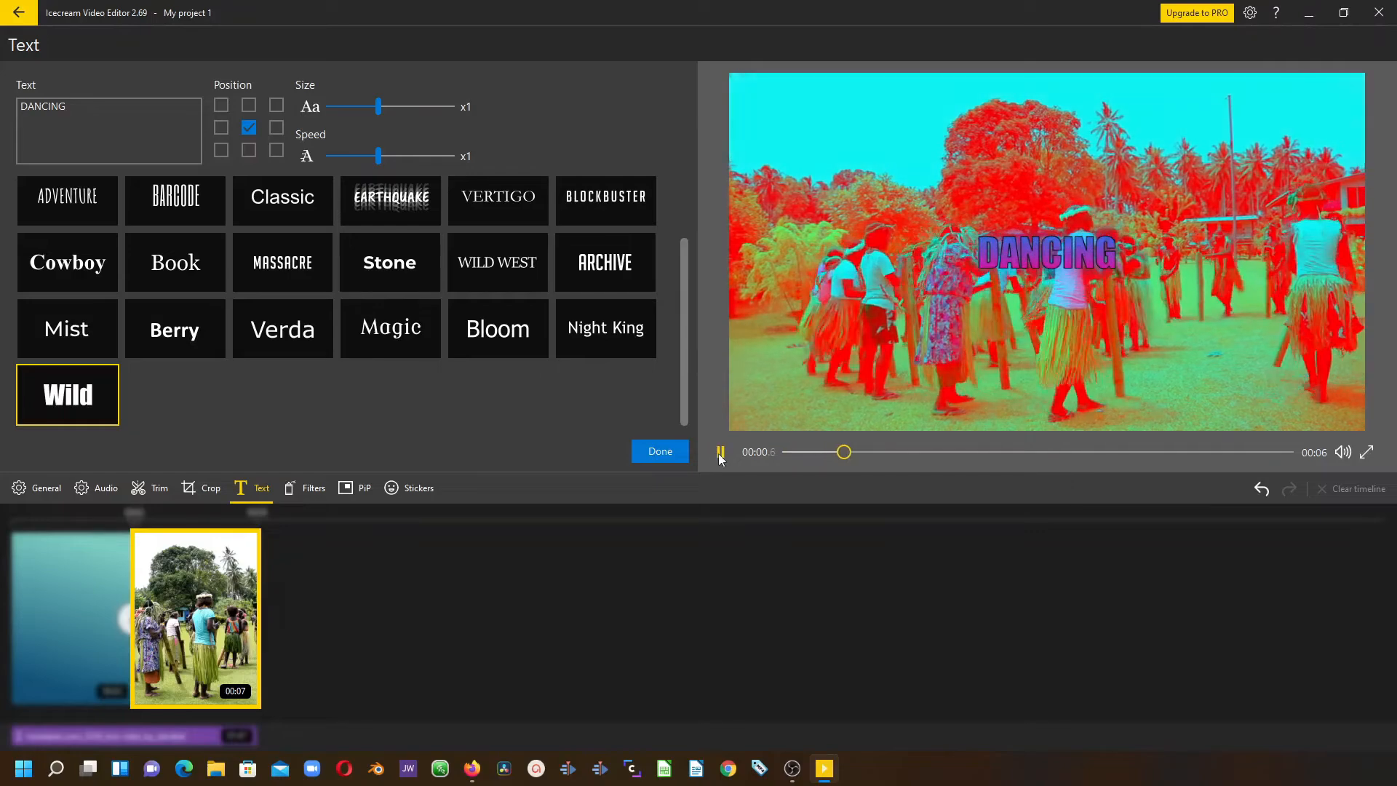
click(720, 451)
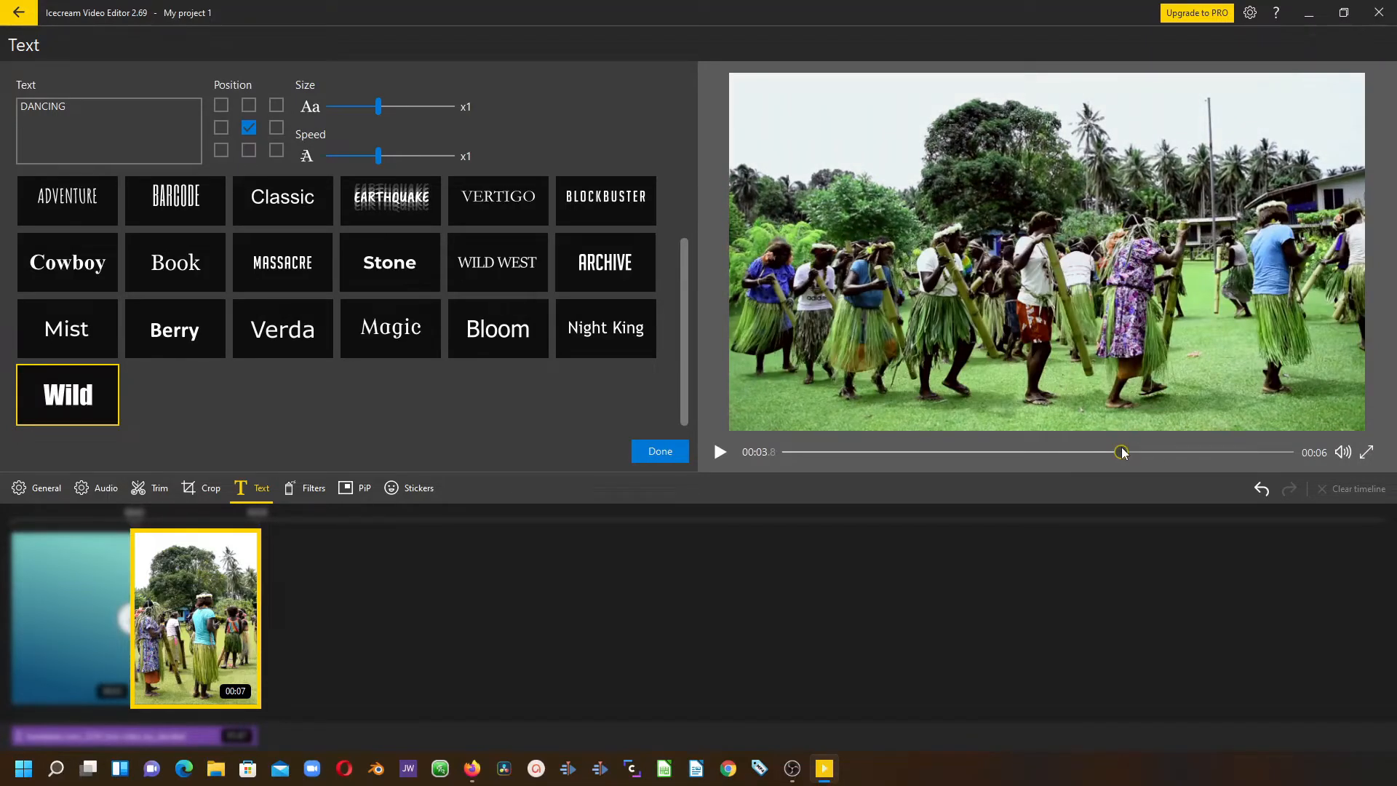
scroll(up, 3)
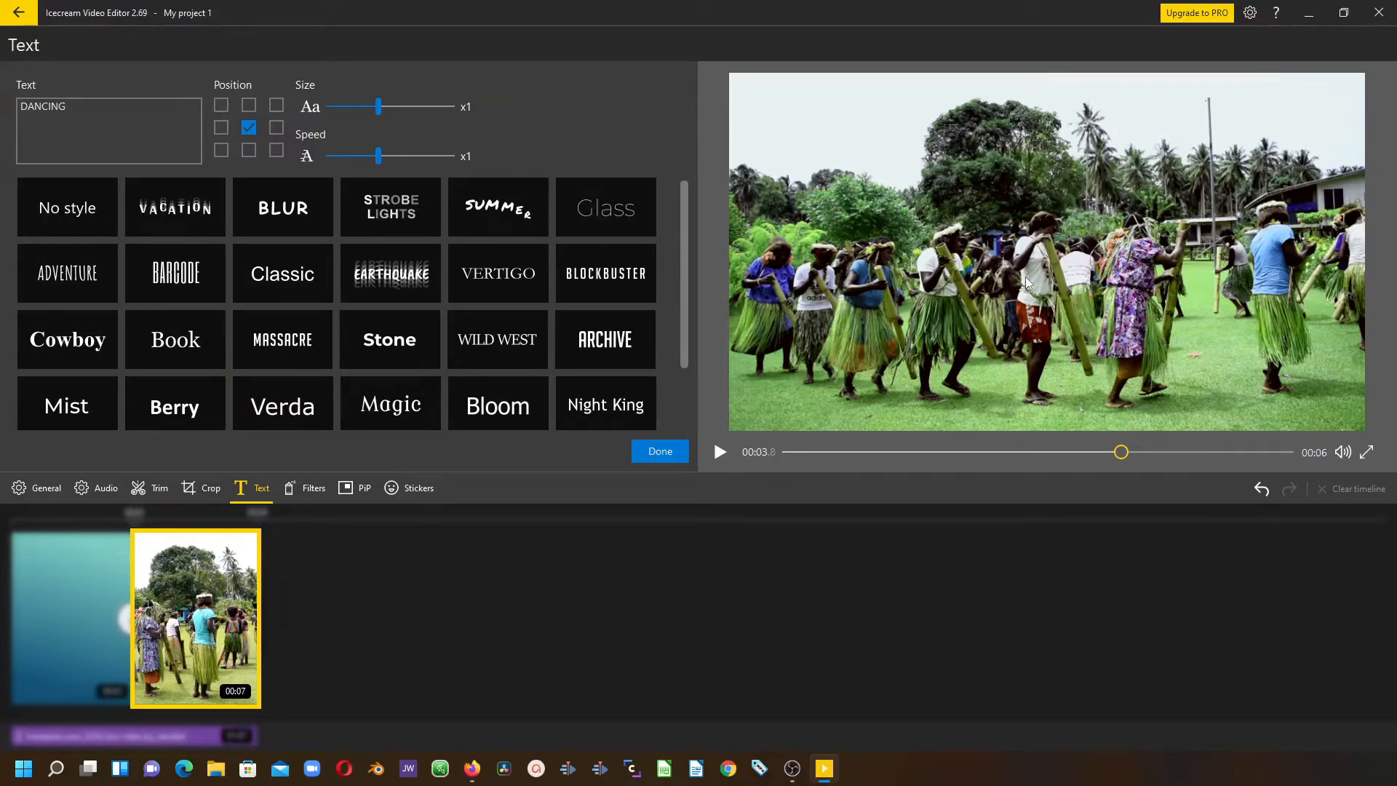
mouse_move(966, 284)
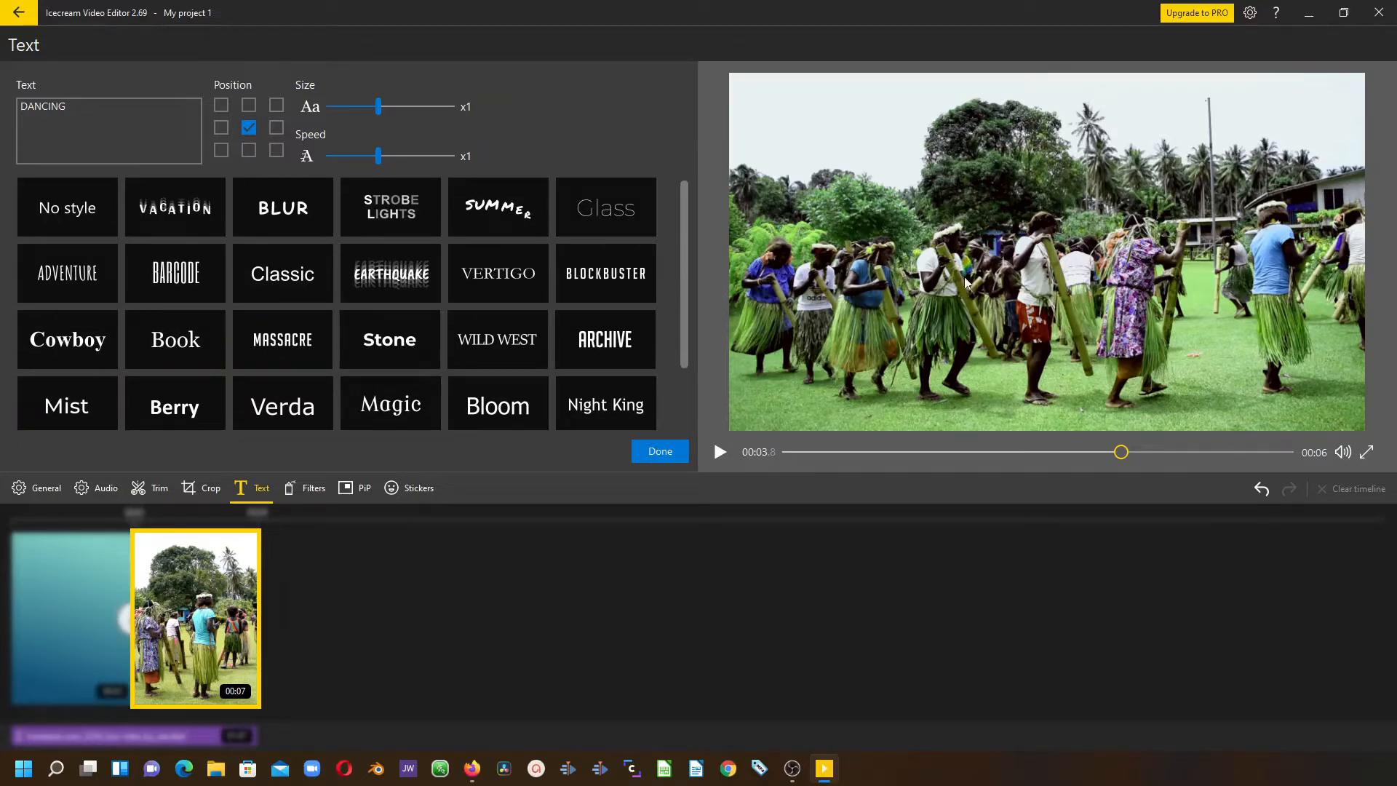
Switch the DANCING text from Wild to No style, leaving it plain white.
click(67, 207)
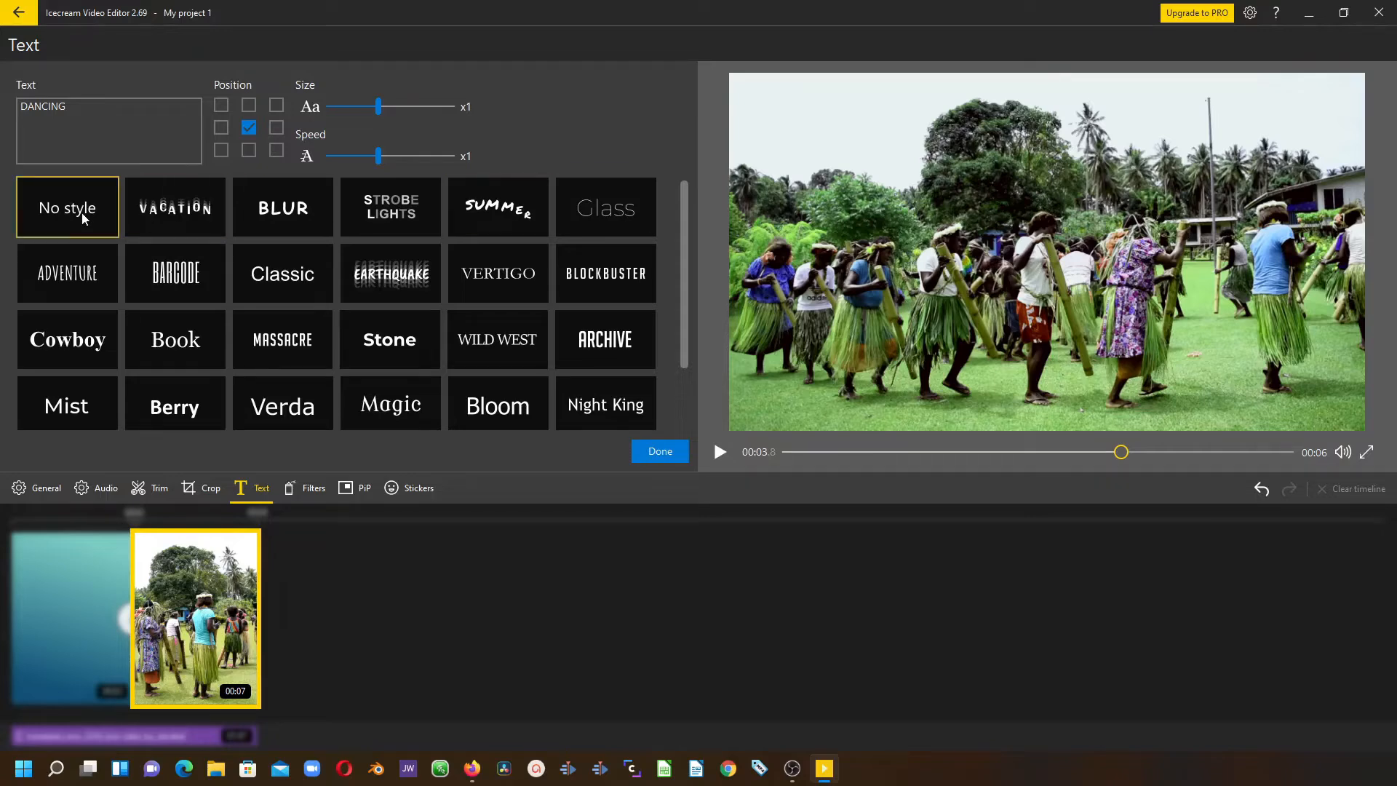
click(67, 206)
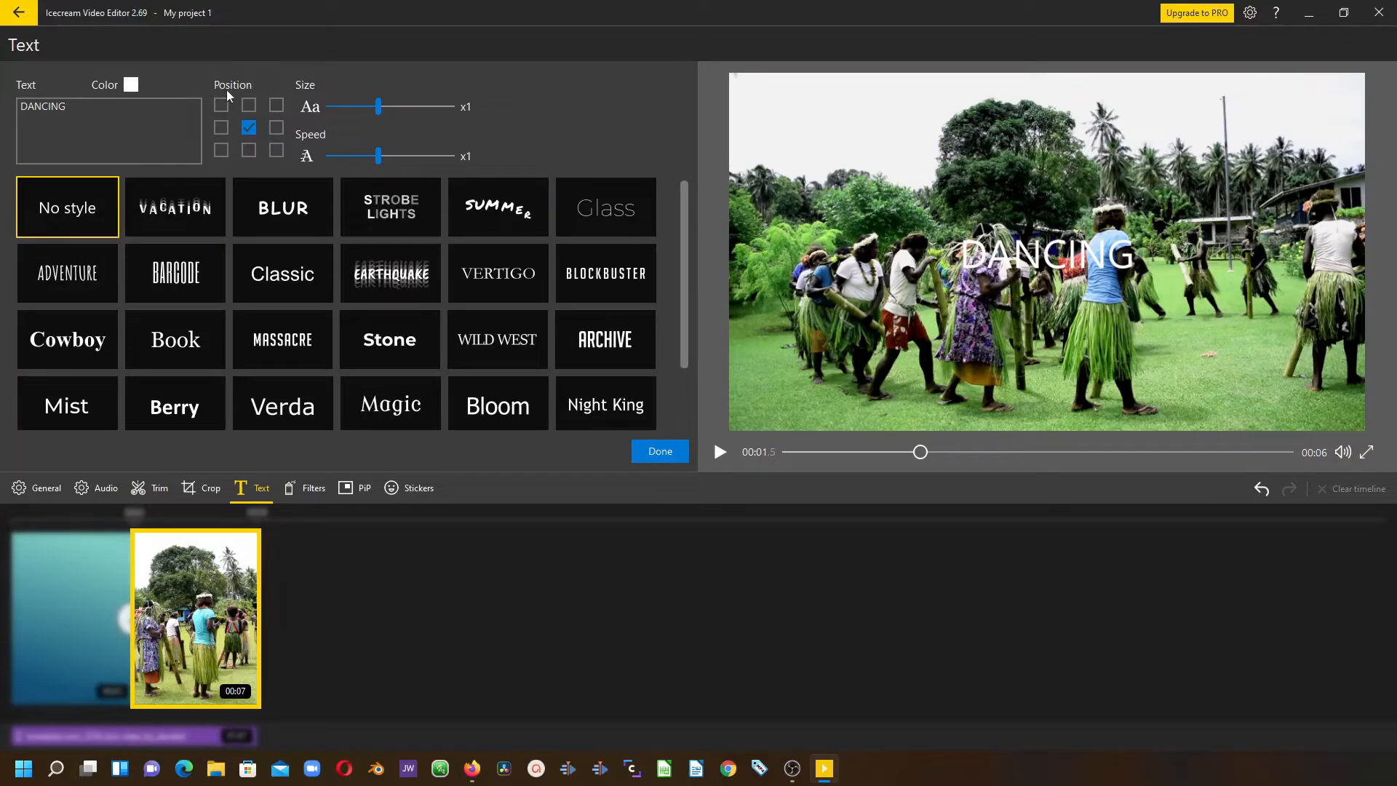
click(282, 340)
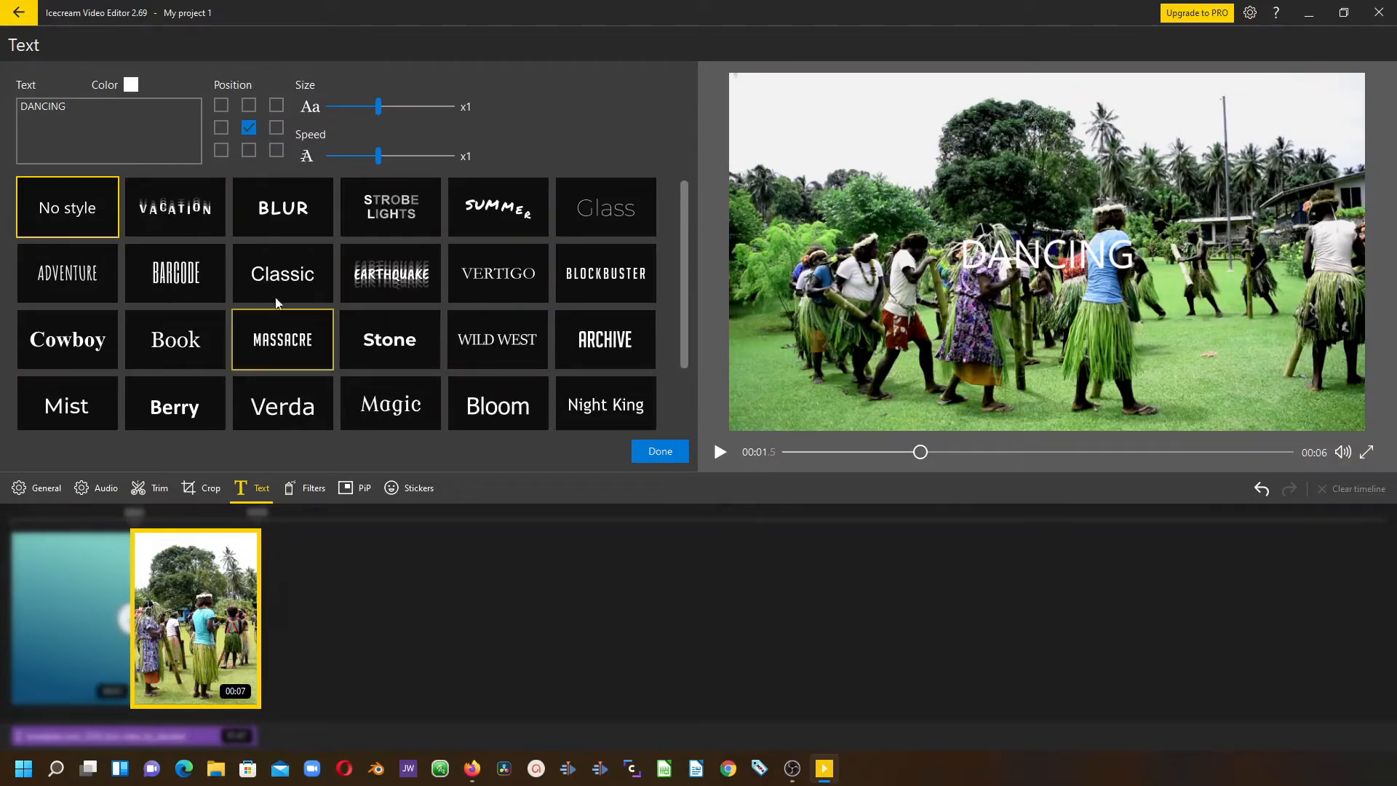
click(220, 105)
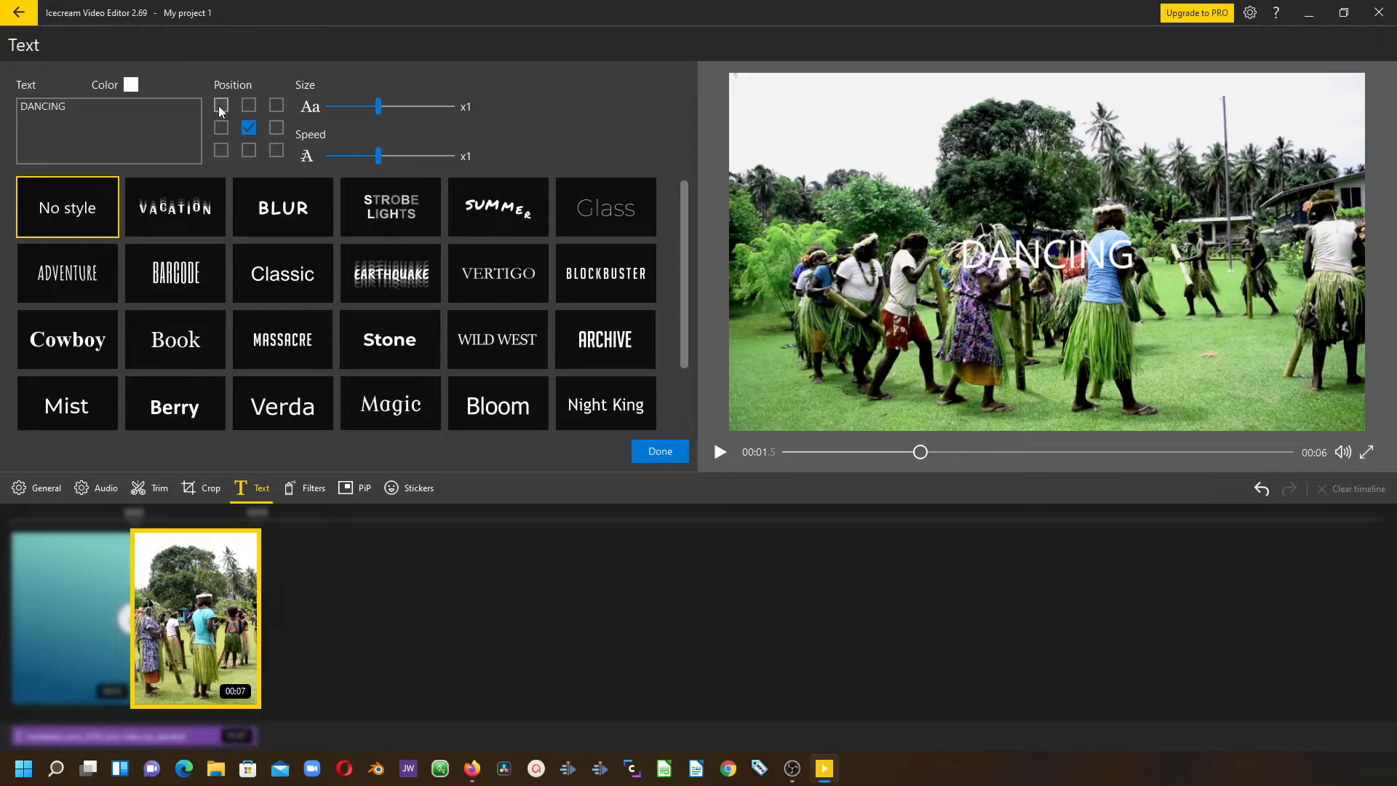
Position the DANCING text top-left, then settle it in the bottom-left corner.
click(220, 105)
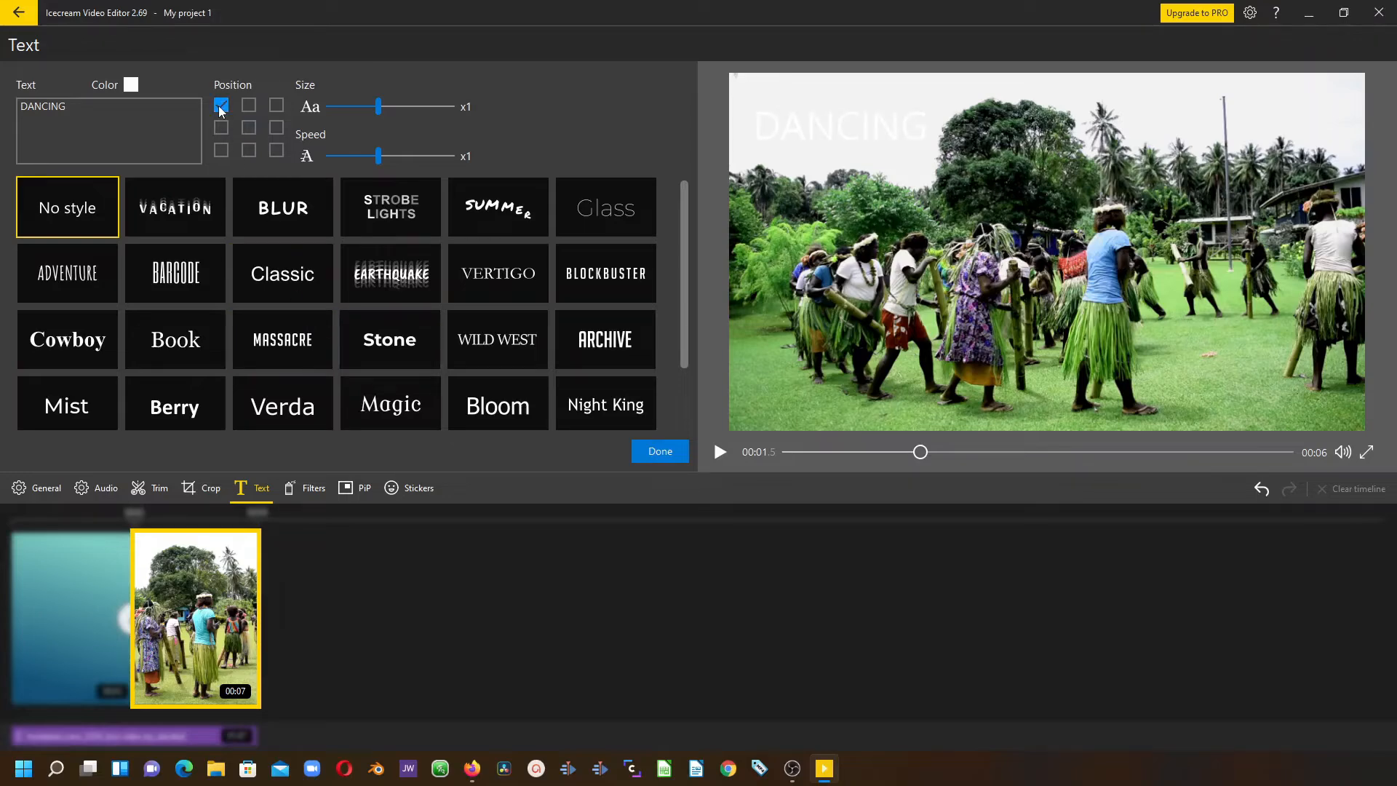
click(221, 150)
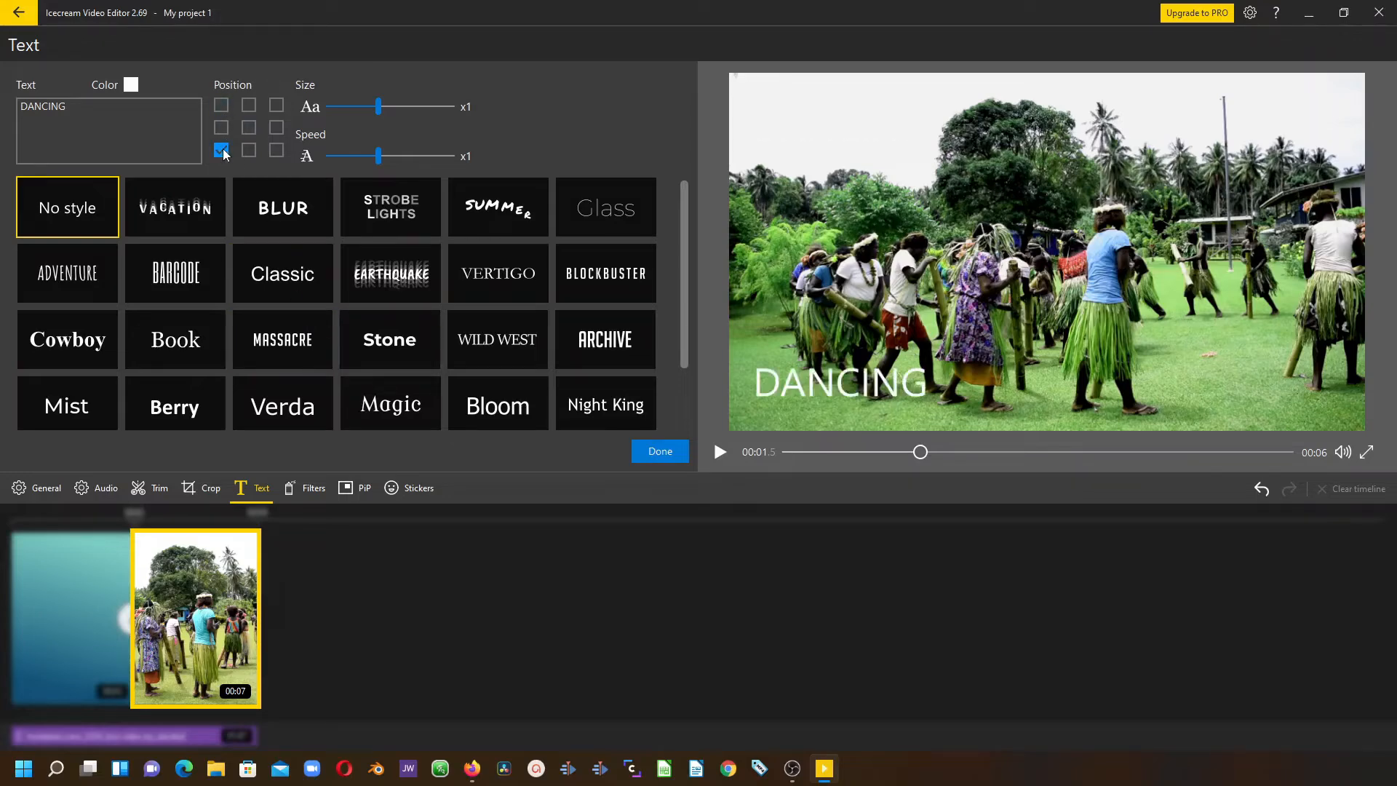
click(390, 207)
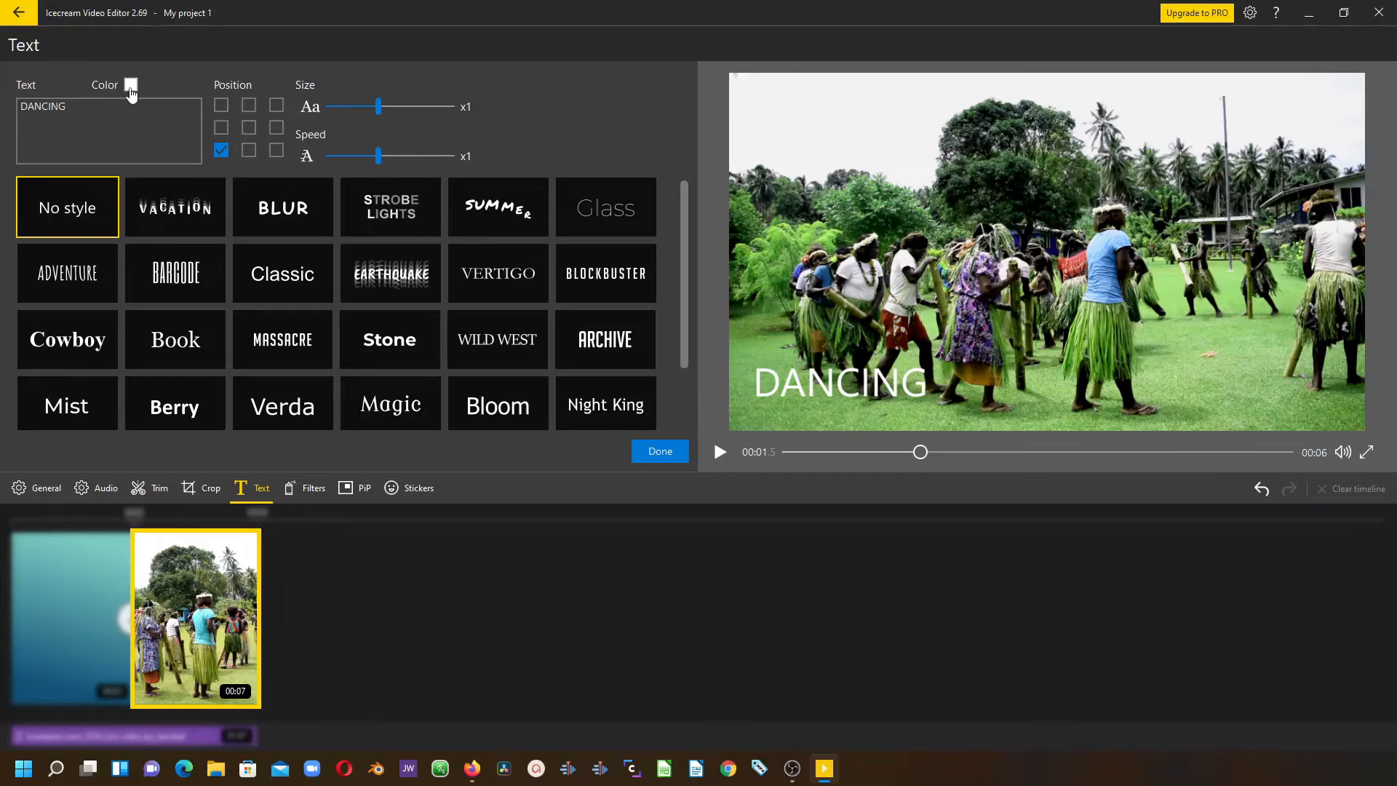
mouse_move(130, 84)
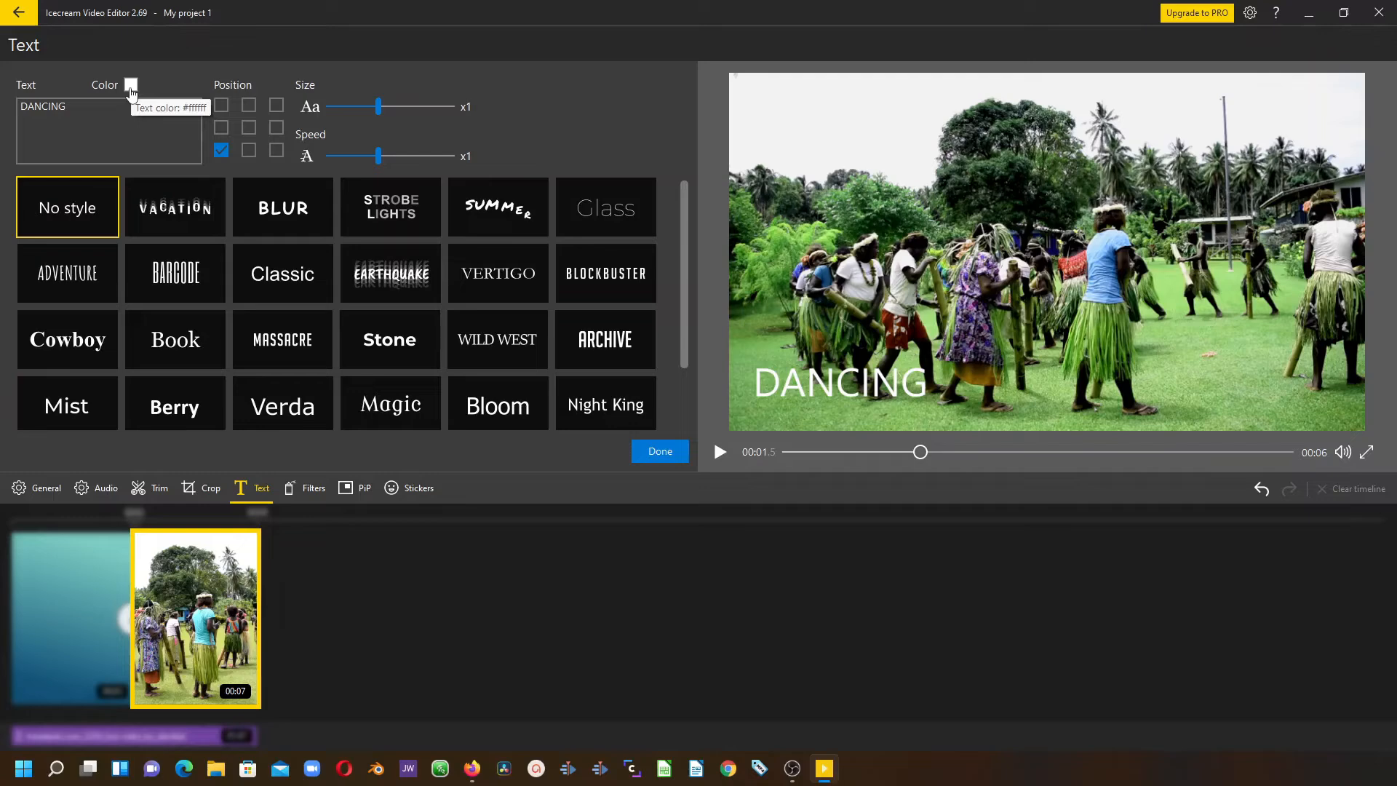
Shrink the DANCING text to x0.75 size and apply the Barcode style.
click(131, 84)
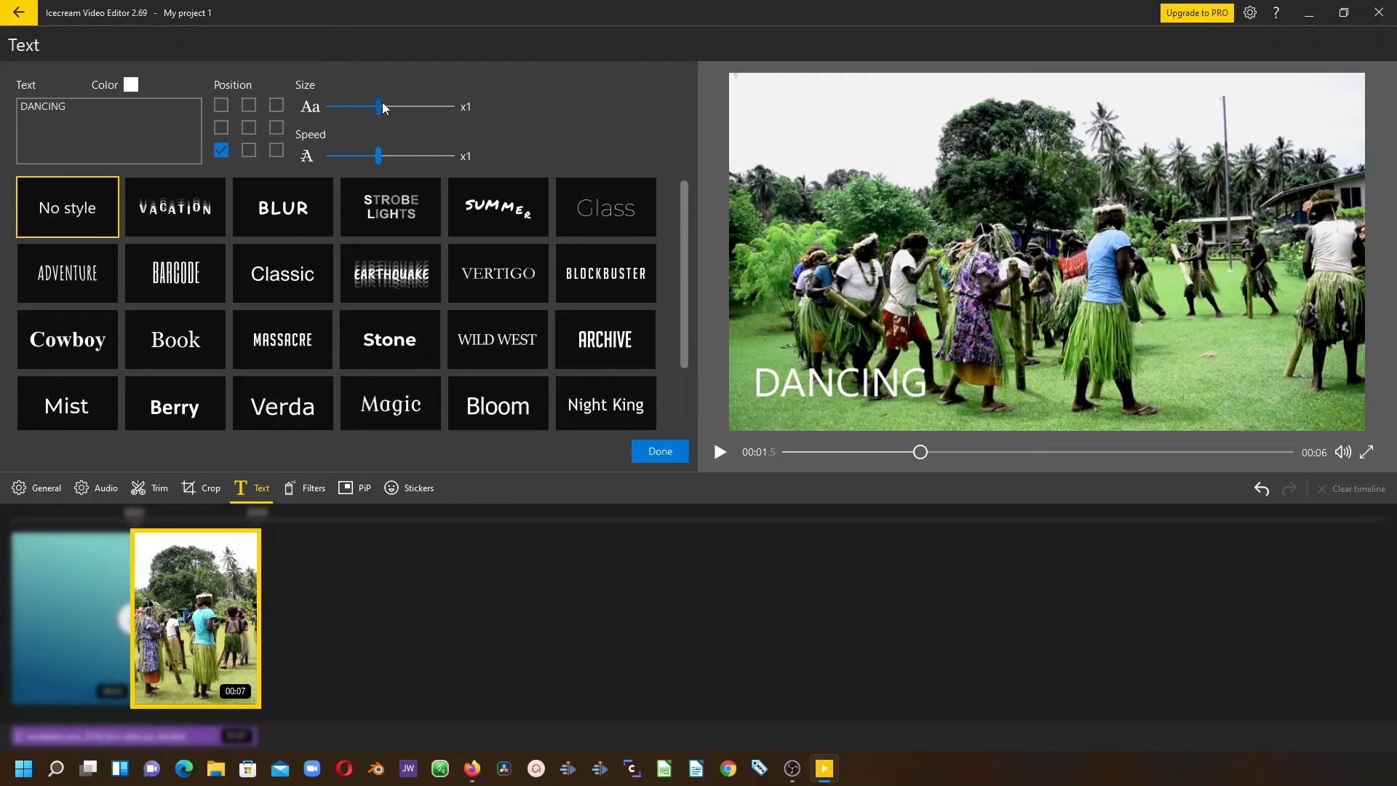
drag(380, 106, 356, 106)
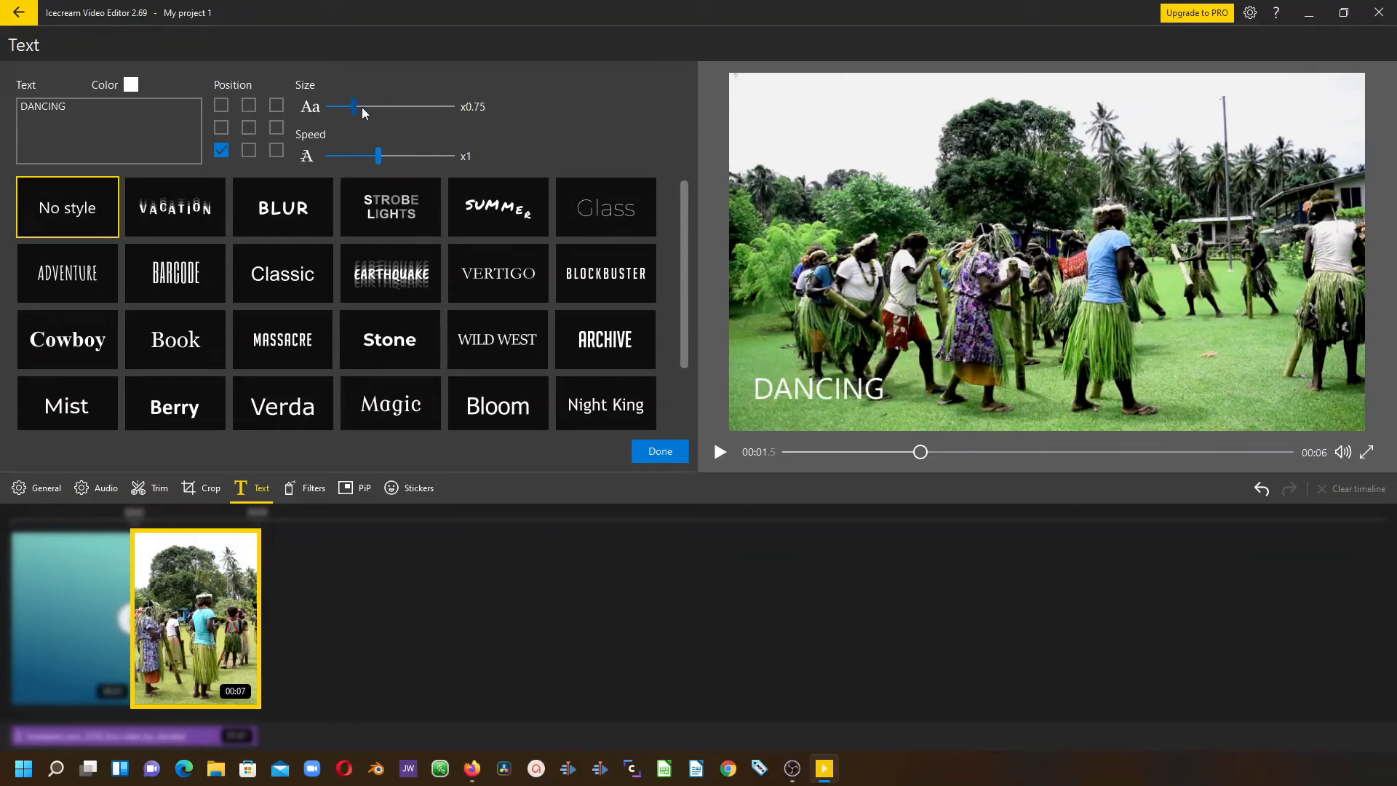
drag(379, 156, 402, 156)
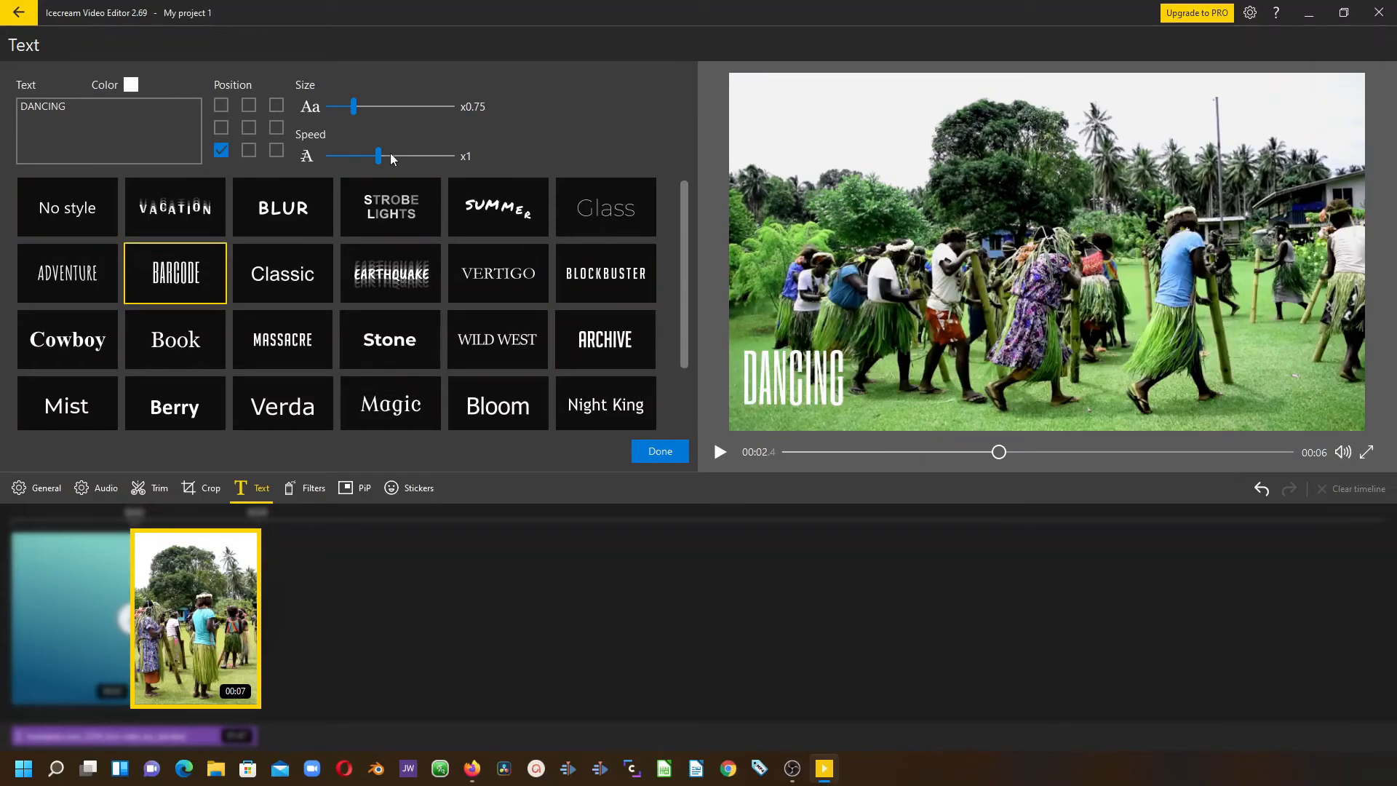
Raise the text animation speed to x1.5, then return it to x1.
drag(378, 156, 426, 156)
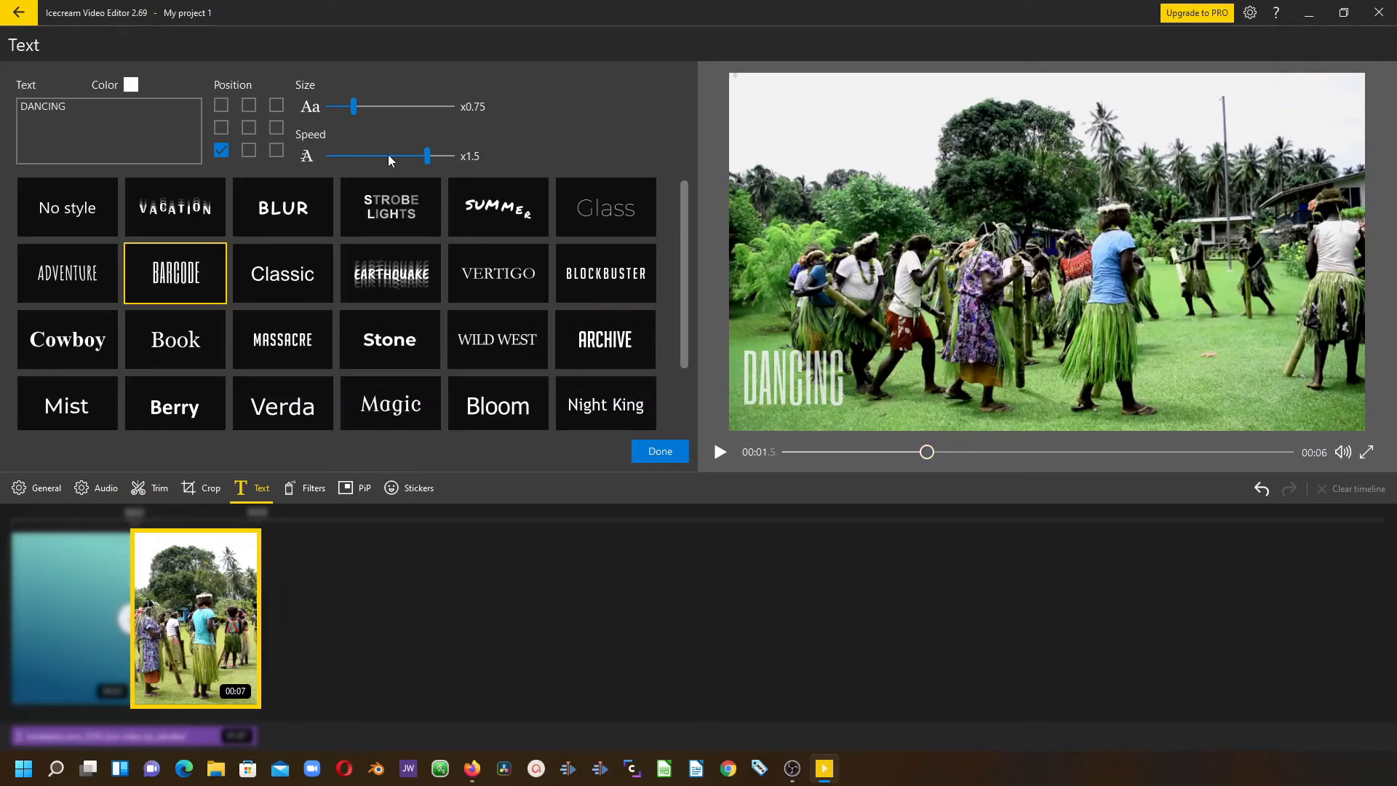
drag(428, 156, 378, 155)
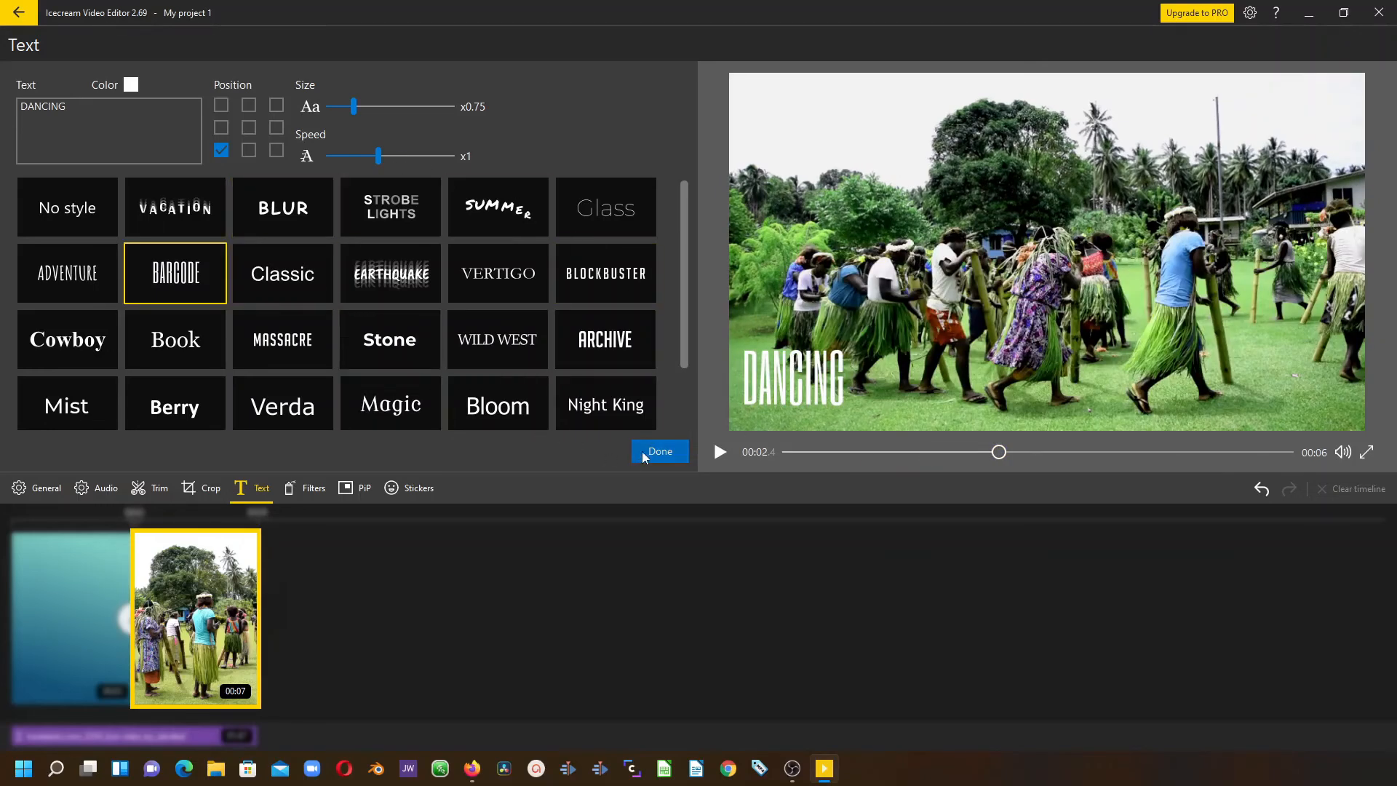
Confirm the text settings so DANCING is attached to the dancing clip on the timeline.
click(661, 451)
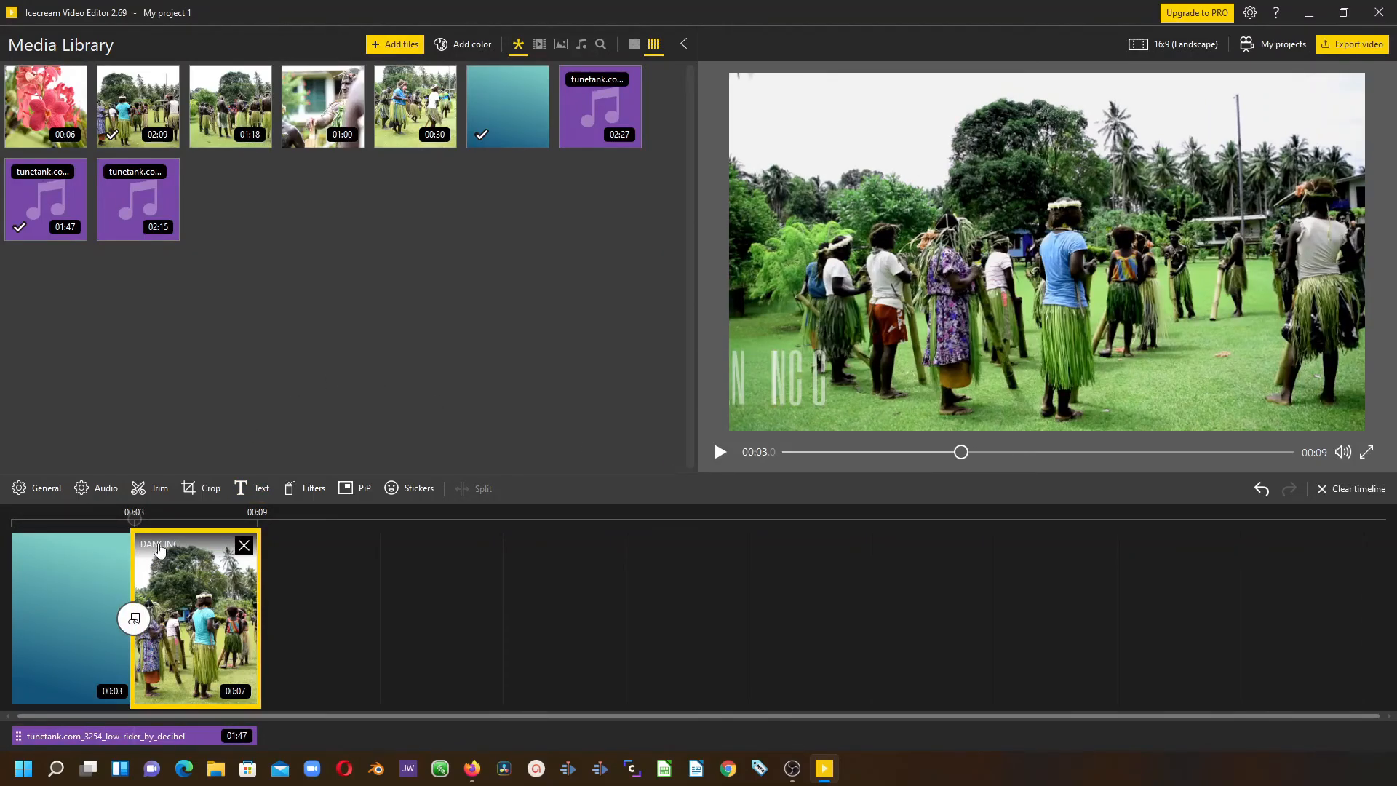
mouse_move(159, 553)
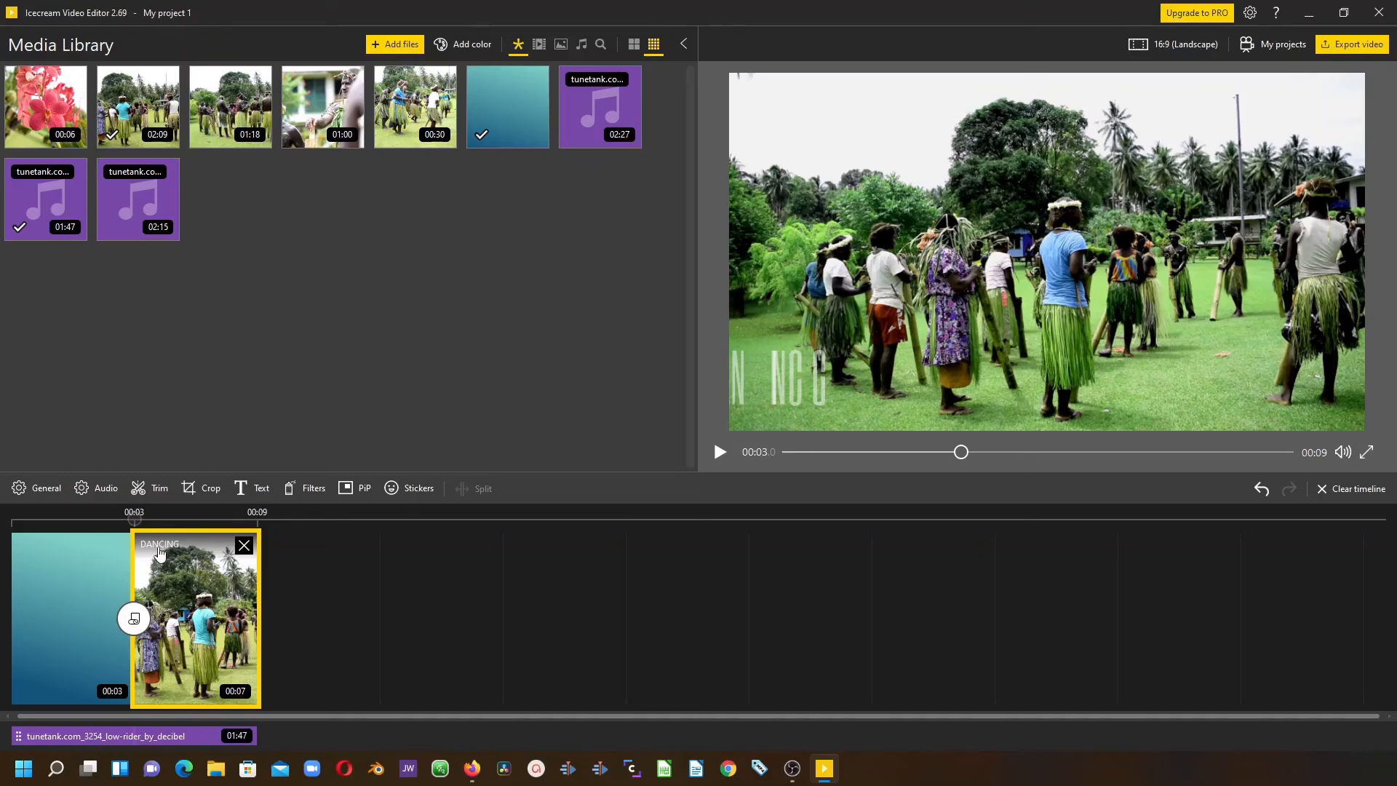